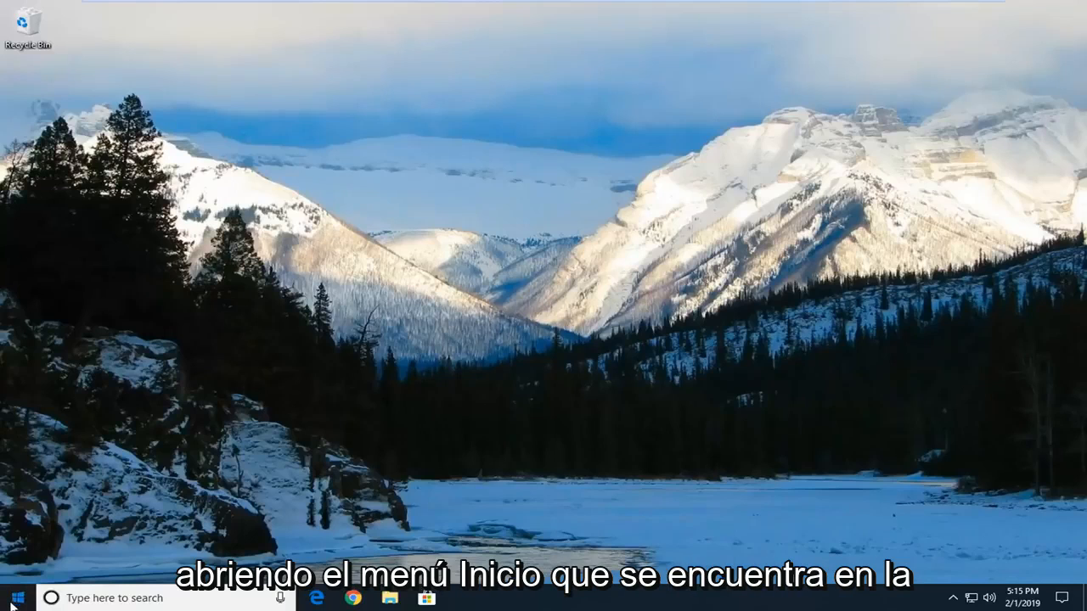
# Search the Start menu for 'remote desktop connection' and launch the app.
pyautogui.click(12, 598)
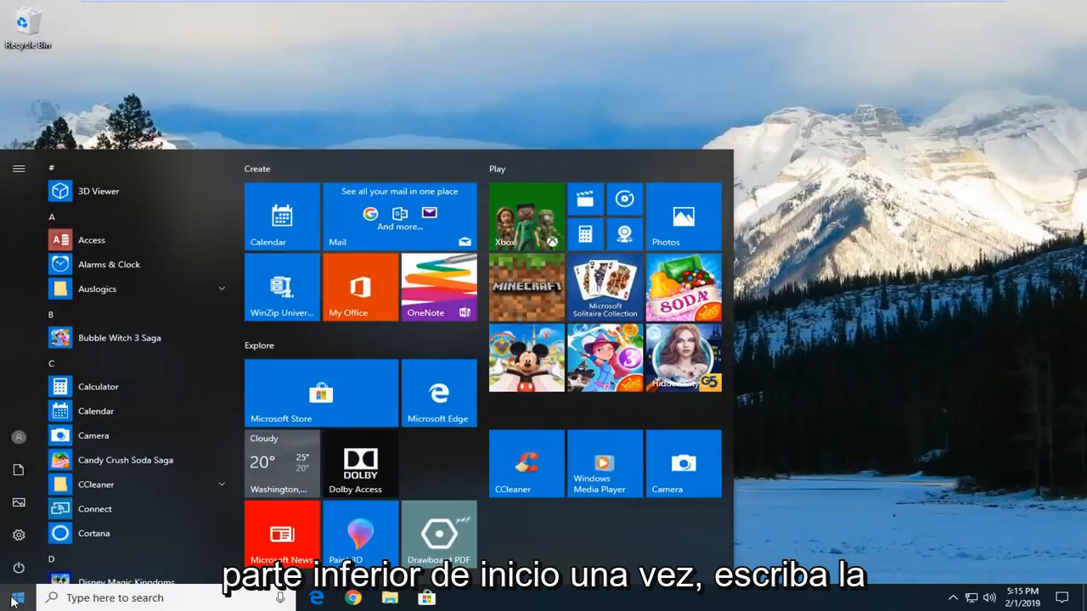
pyautogui.write('remote desktop c')
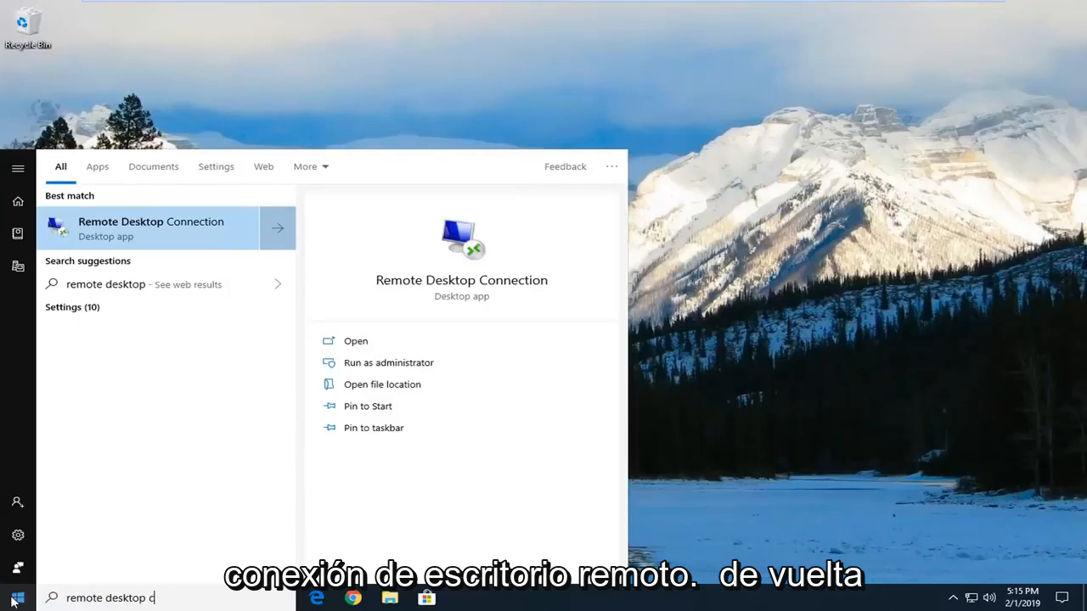
pyautogui.write('onnection')
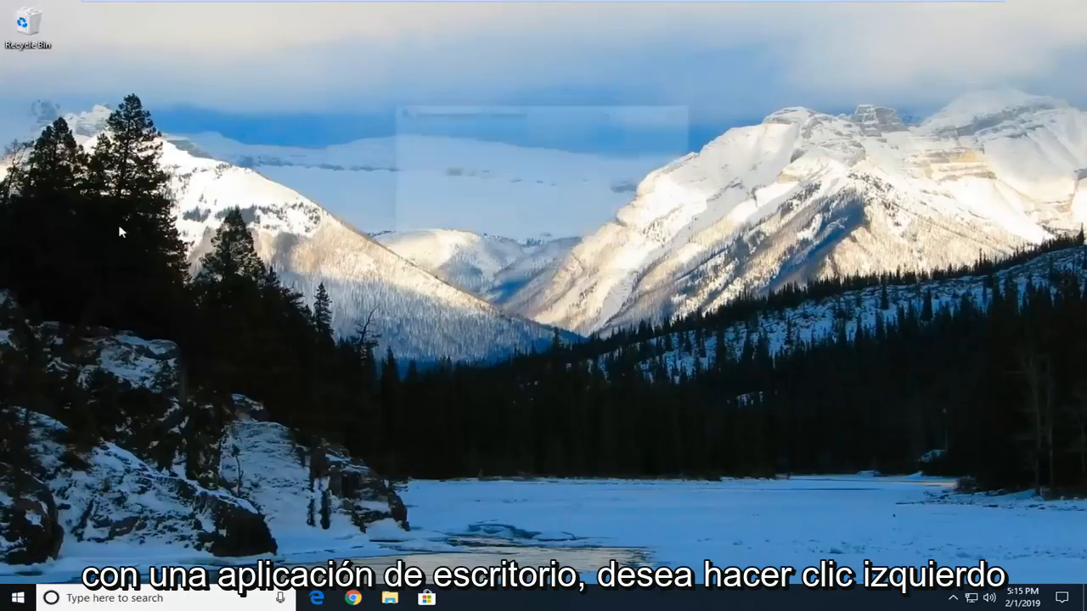
# Show all options and leave 'Reconnect if the connection is dropped' enabled on the Experience tab.
pyautogui.click(463, 598)
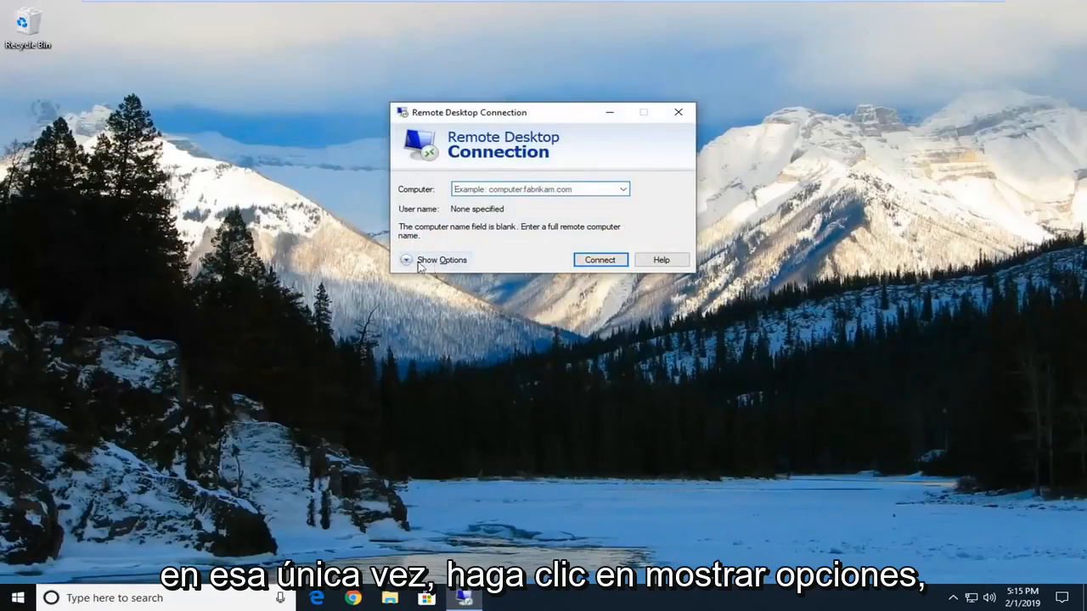
pyautogui.click(435, 260)
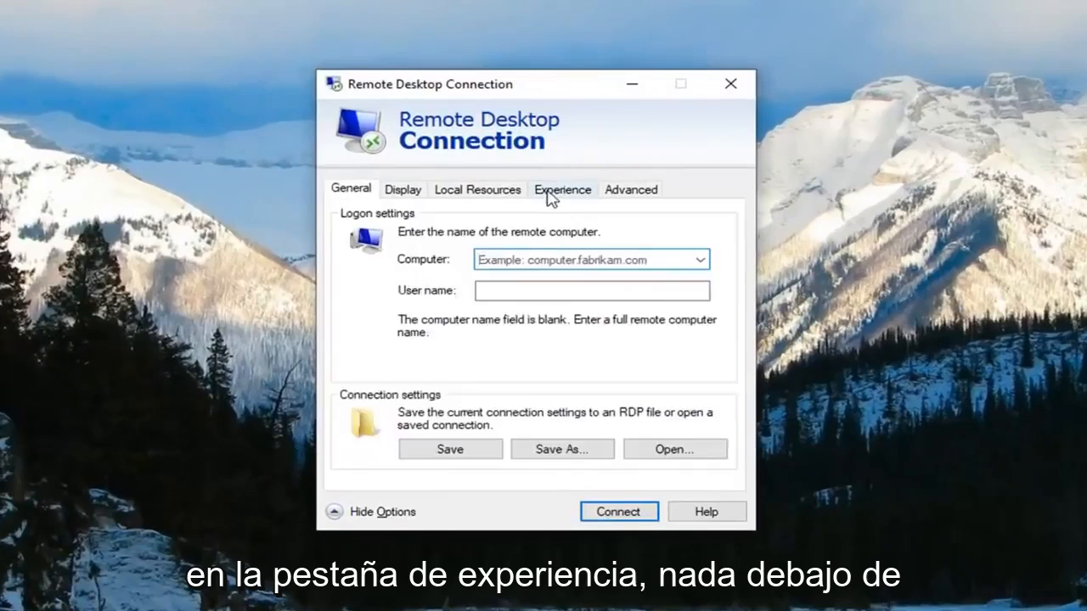
pyautogui.click(562, 188)
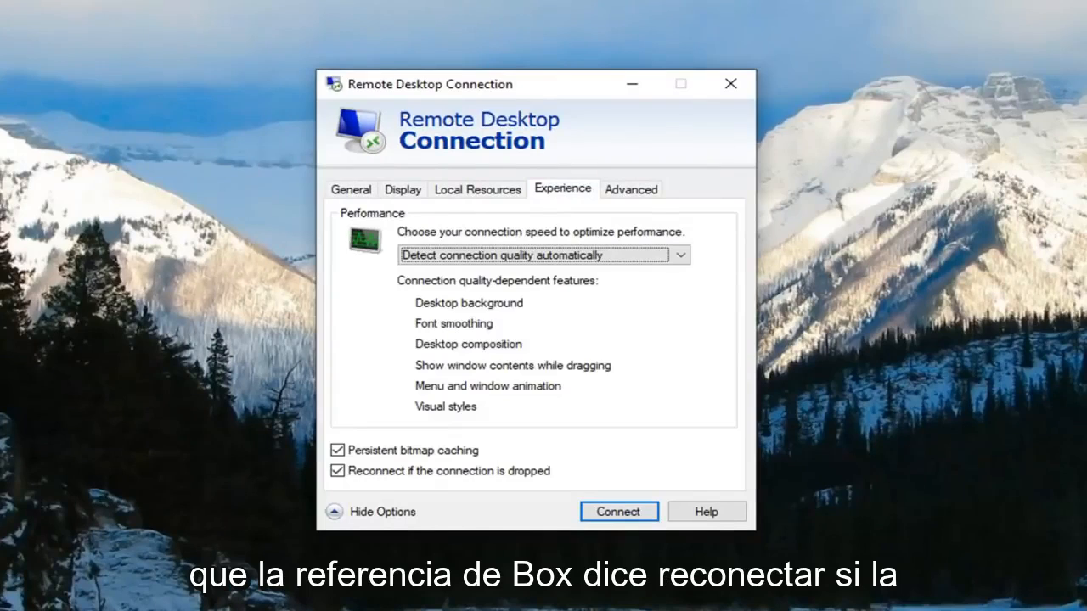
pyautogui.click(338, 470)
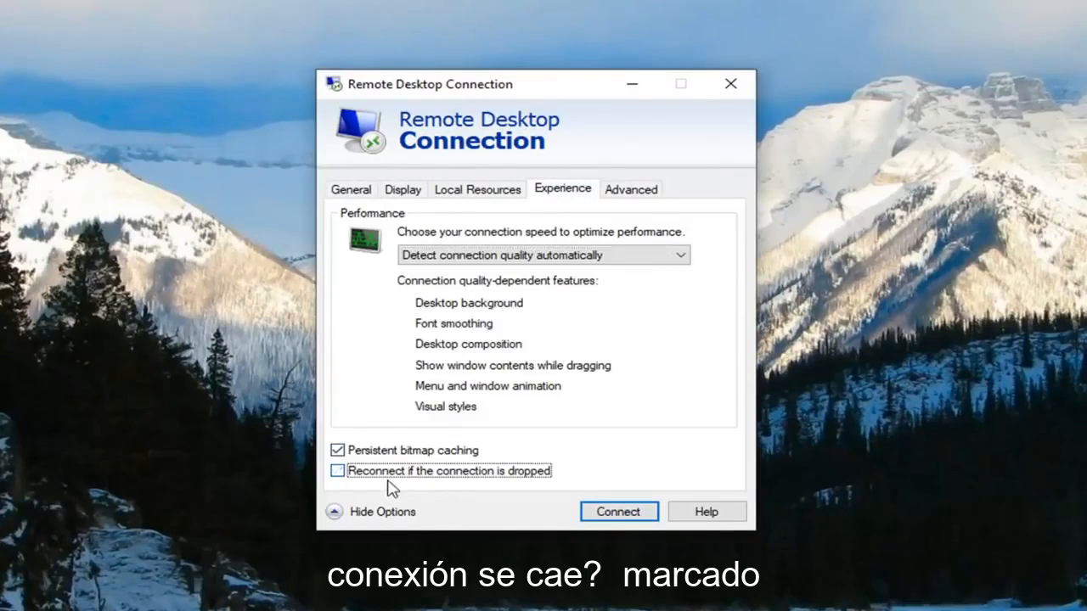
pyautogui.click(337, 470)
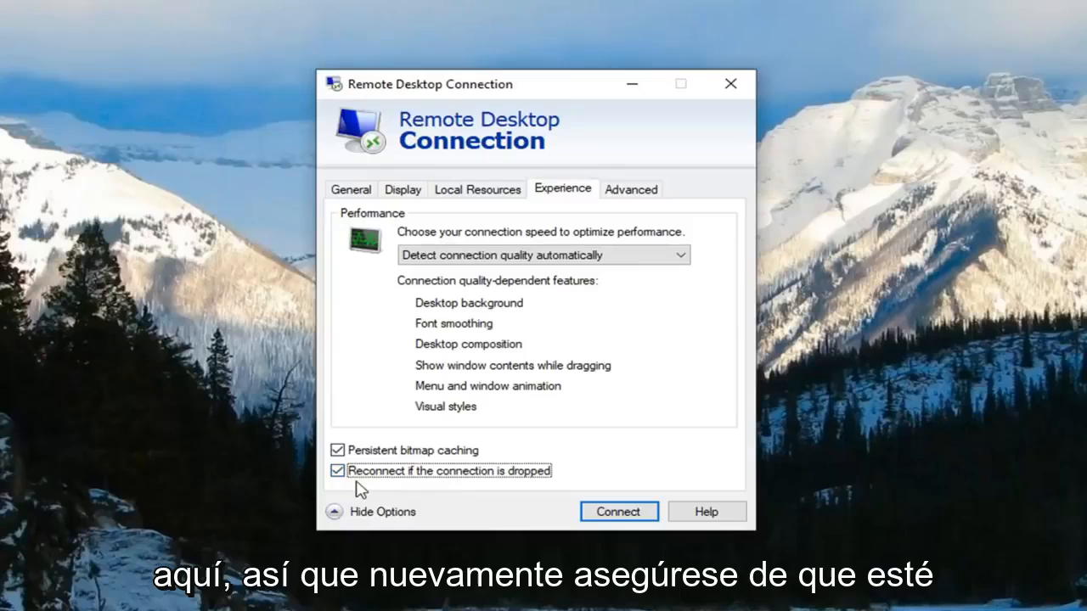
# Attempt to connect, dismiss the blank computer name error, and close Remote Desktop Connection.
pyautogui.click(618, 511)
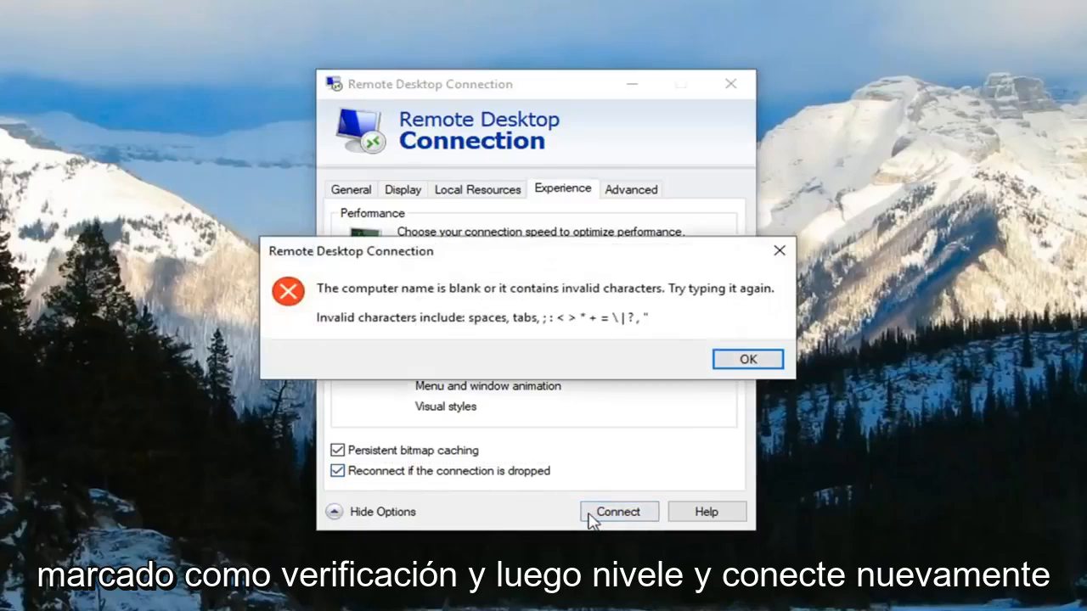
pyautogui.click(746, 358)
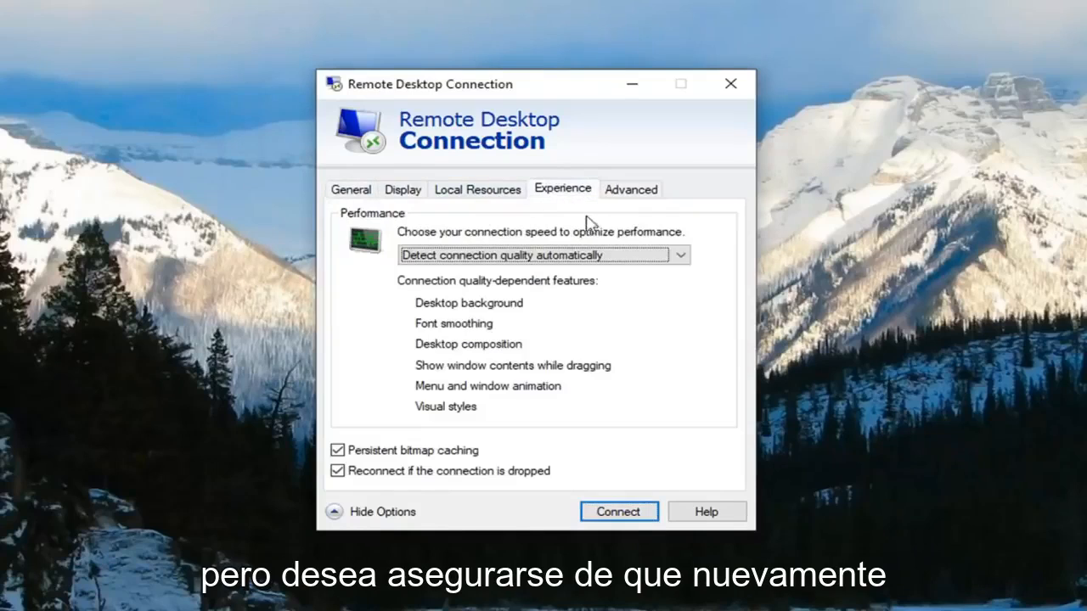
pyautogui.moveTo(405, 465)
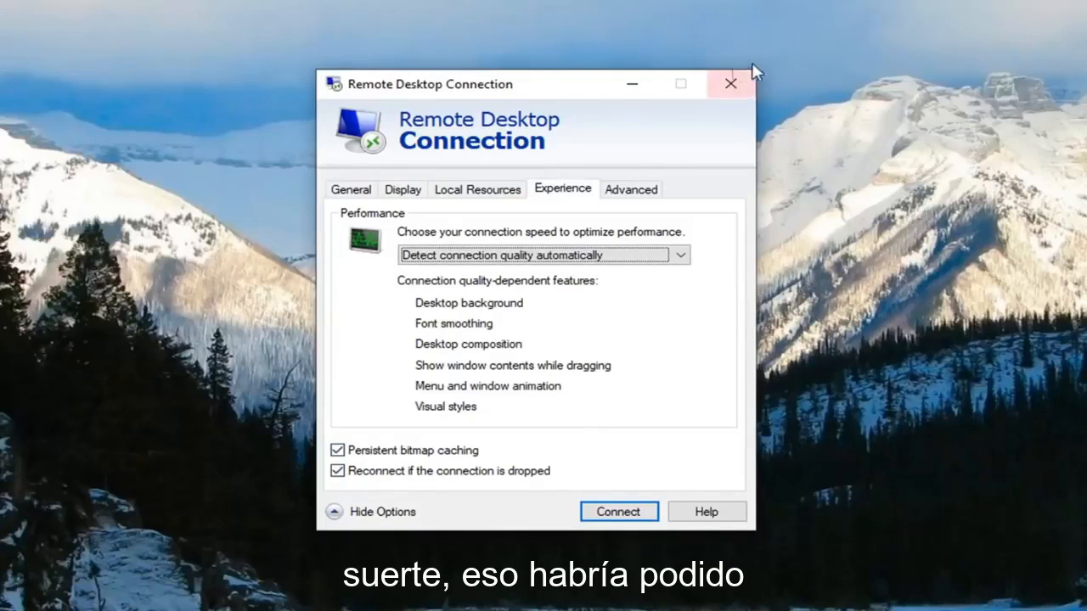
pyautogui.click(729, 83)
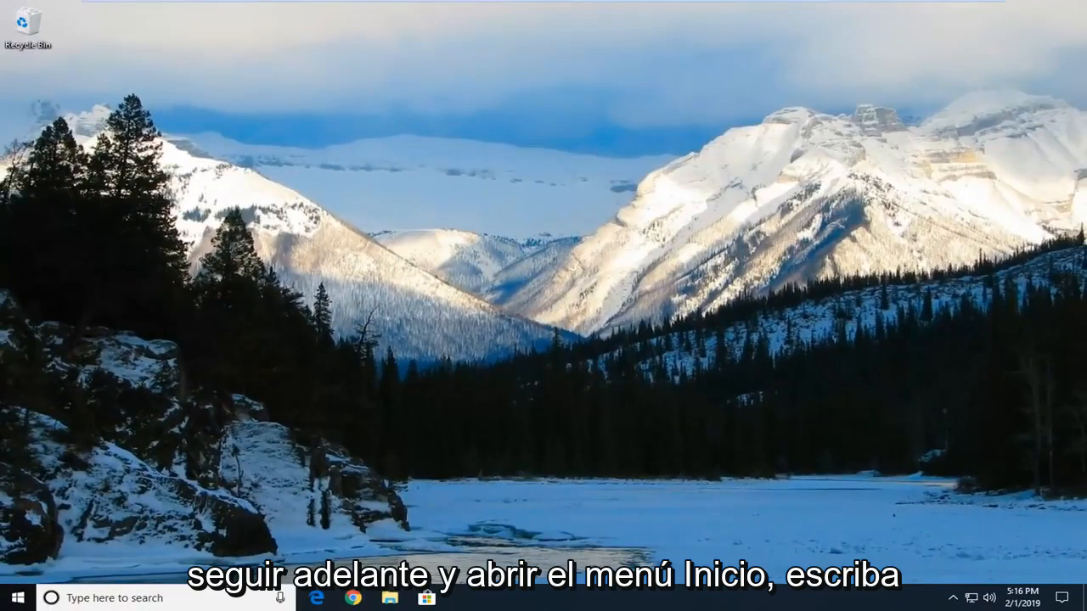
# Search the Start menu for 'group policy' and open the editor.
pyautogui.click(12, 598)
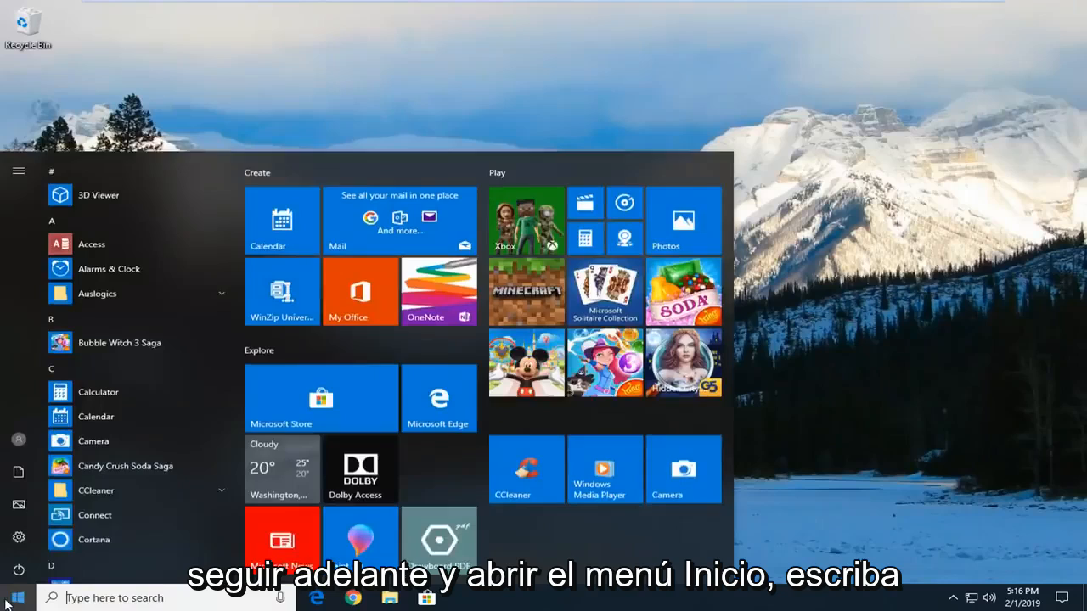
pyautogui.write('group po')
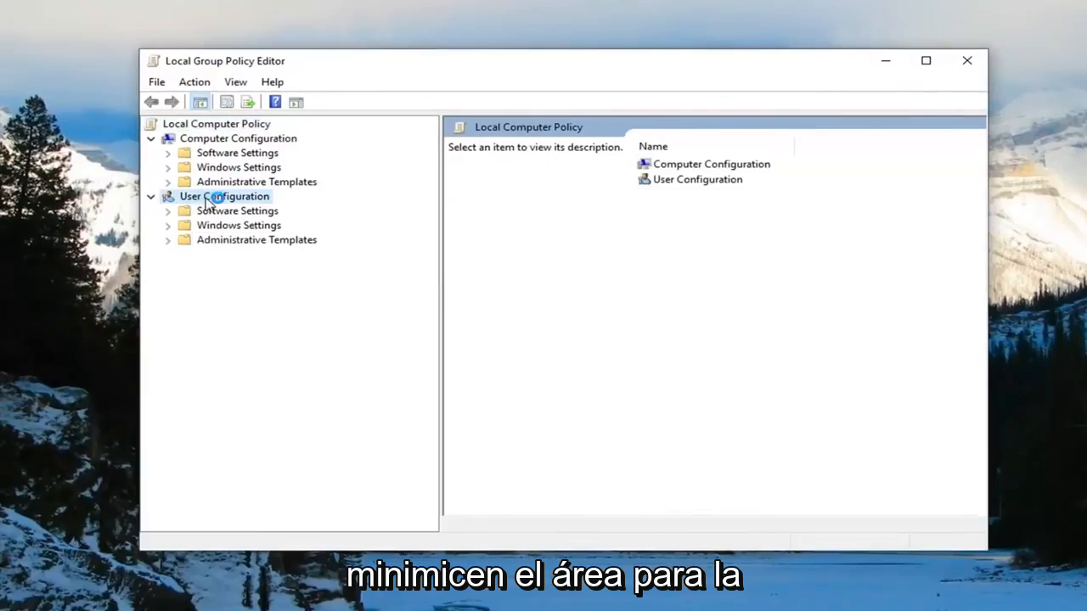
# Collapse the User Configuration branch, leaving Computer Configuration's subfolders listed.
pyautogui.click(223, 196)
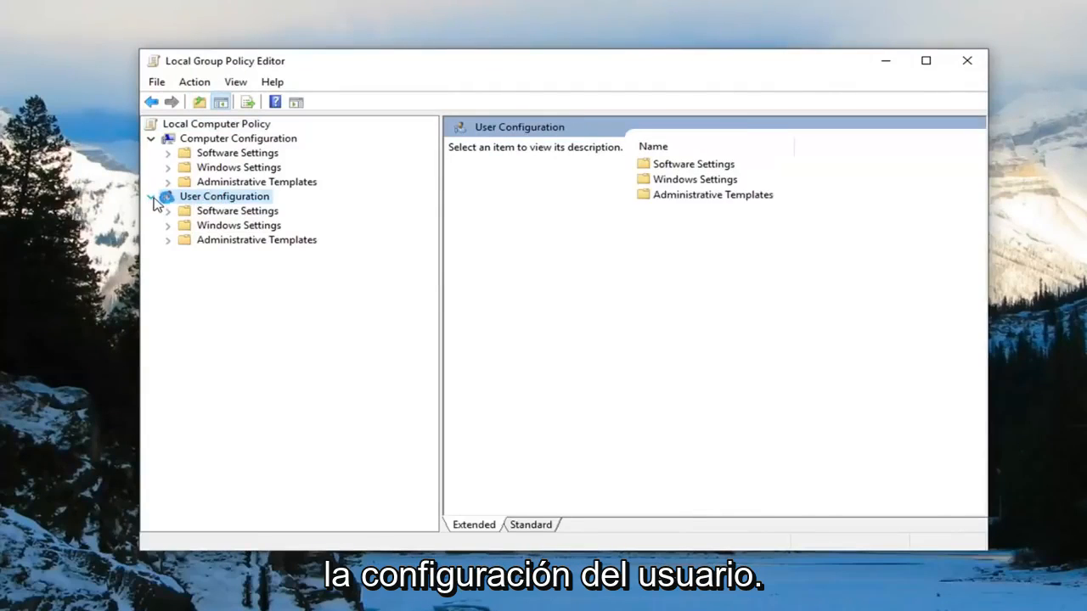
pyautogui.click(150, 196)
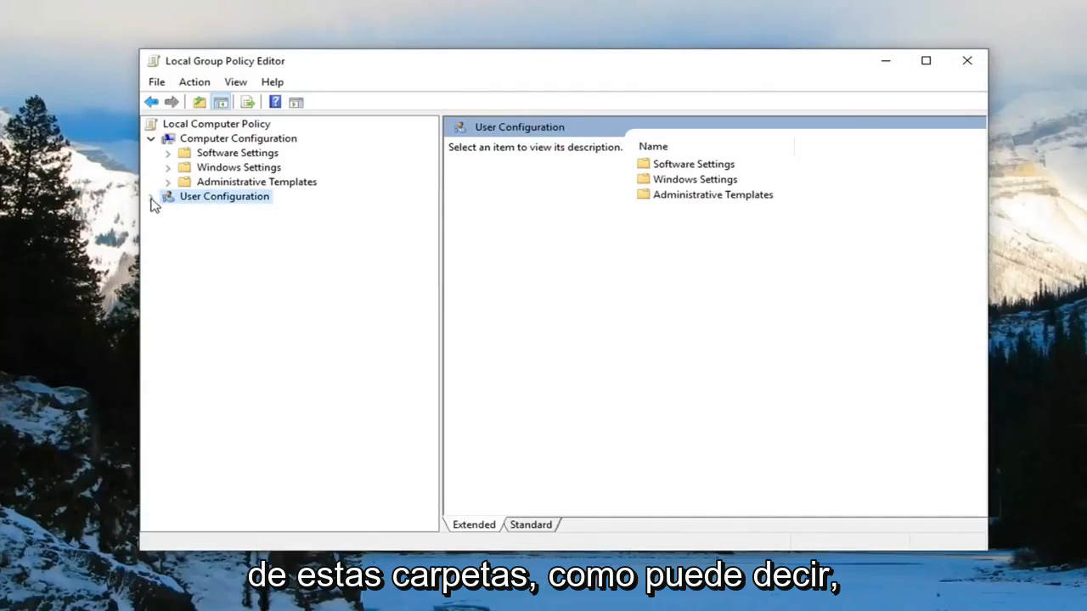
pyautogui.click(151, 196)
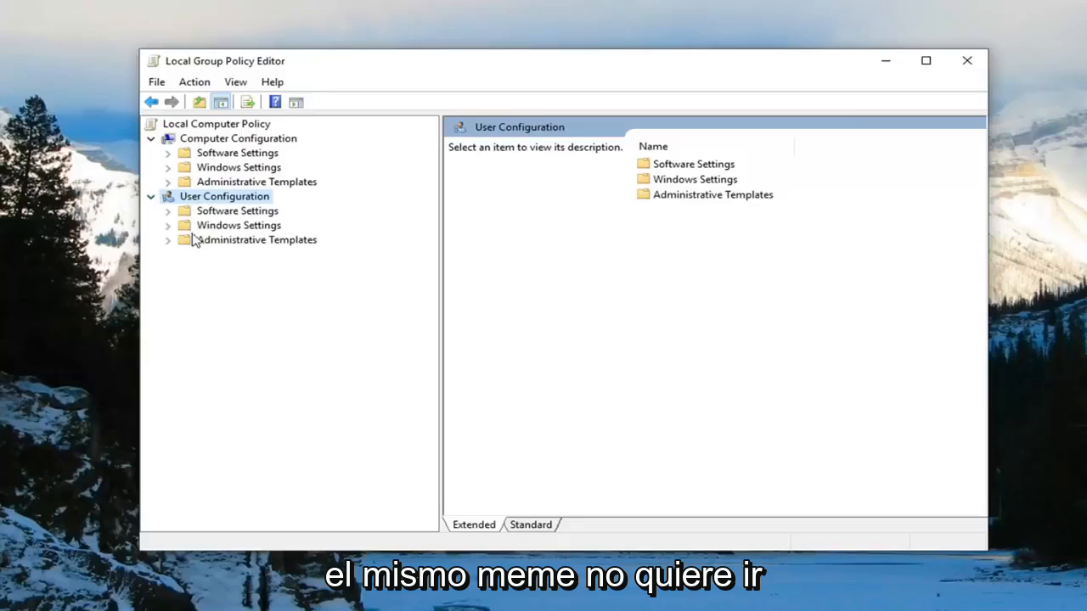
pyautogui.moveTo(151, 204)
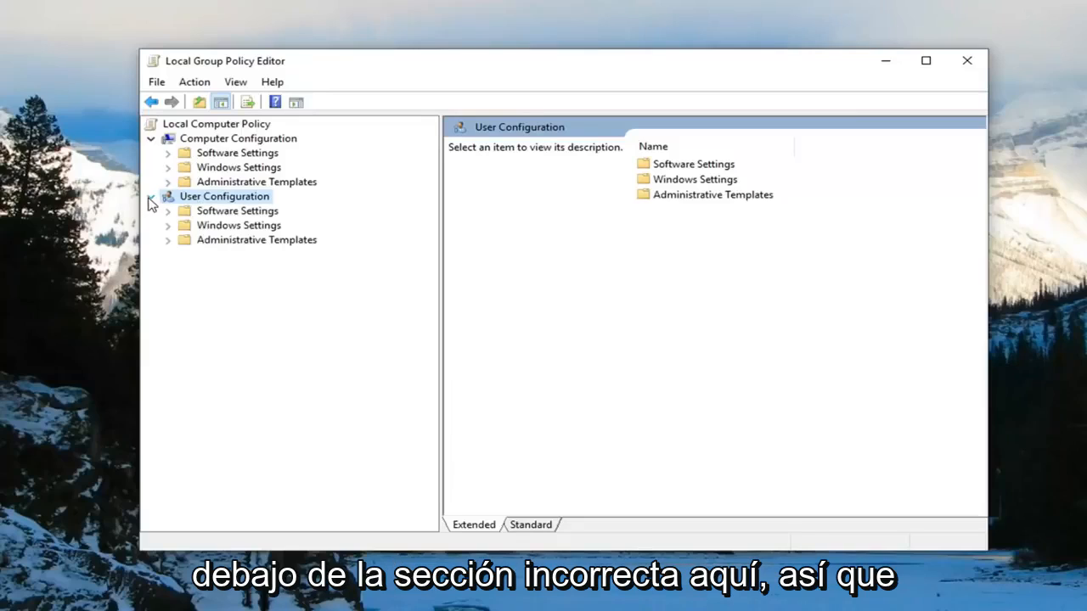
pyautogui.click(238, 137)
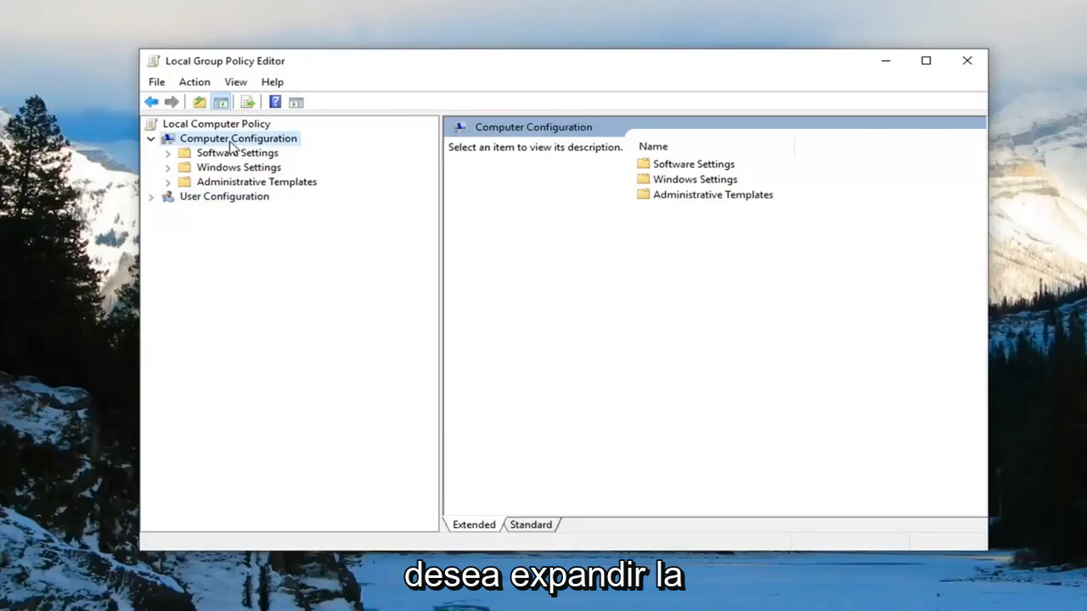
pyautogui.moveTo(219, 188)
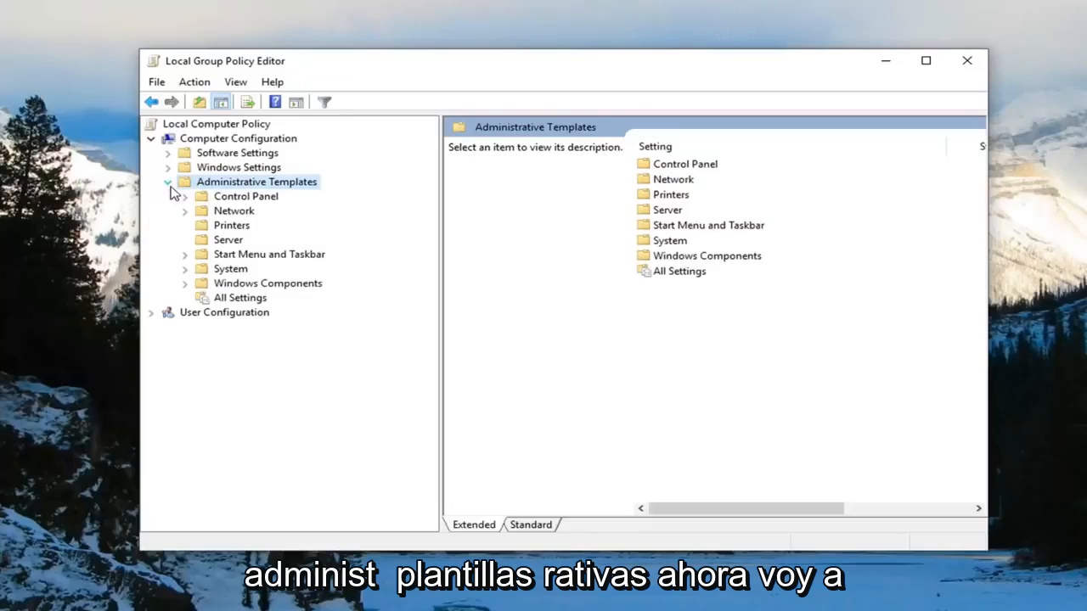
pyautogui.moveTo(215, 298)
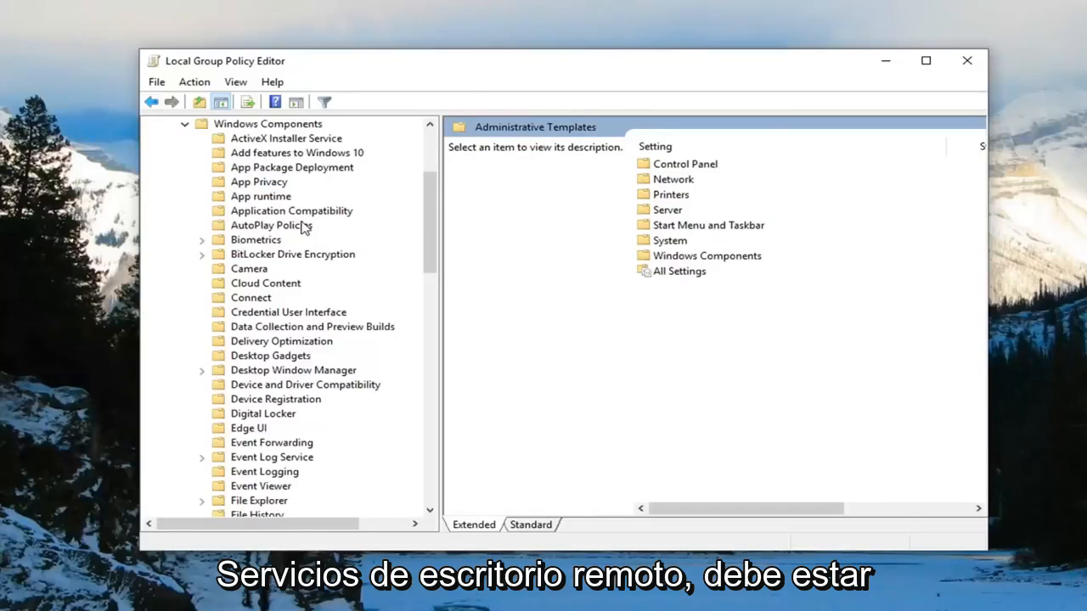
# Expand Remote Desktop Services > Remote Desktop Session Host and select its Security folder.
pyautogui.scroll(-3)
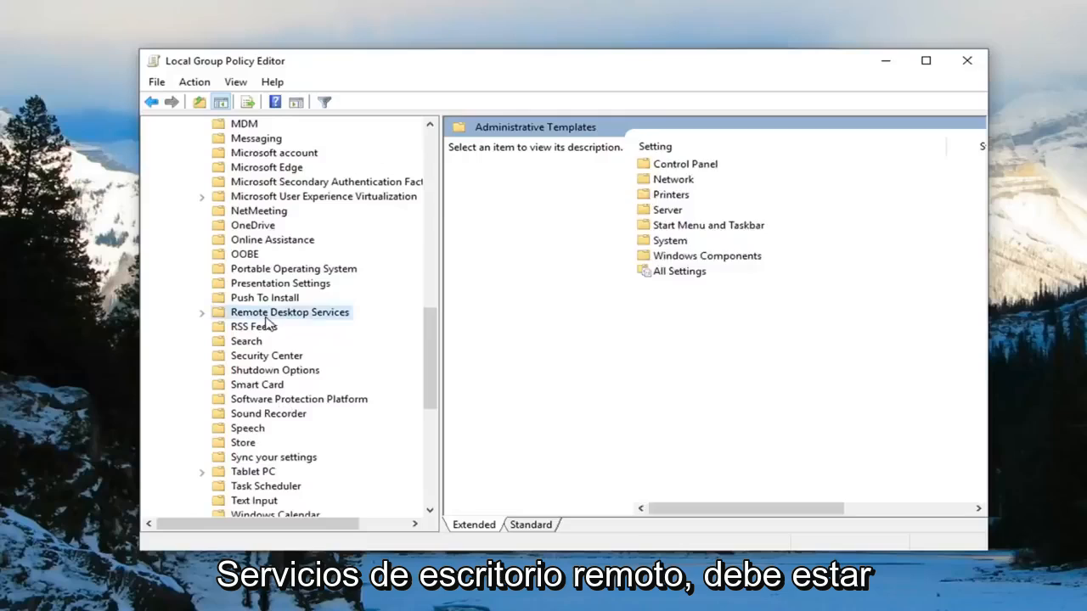
pyautogui.click(288, 311)
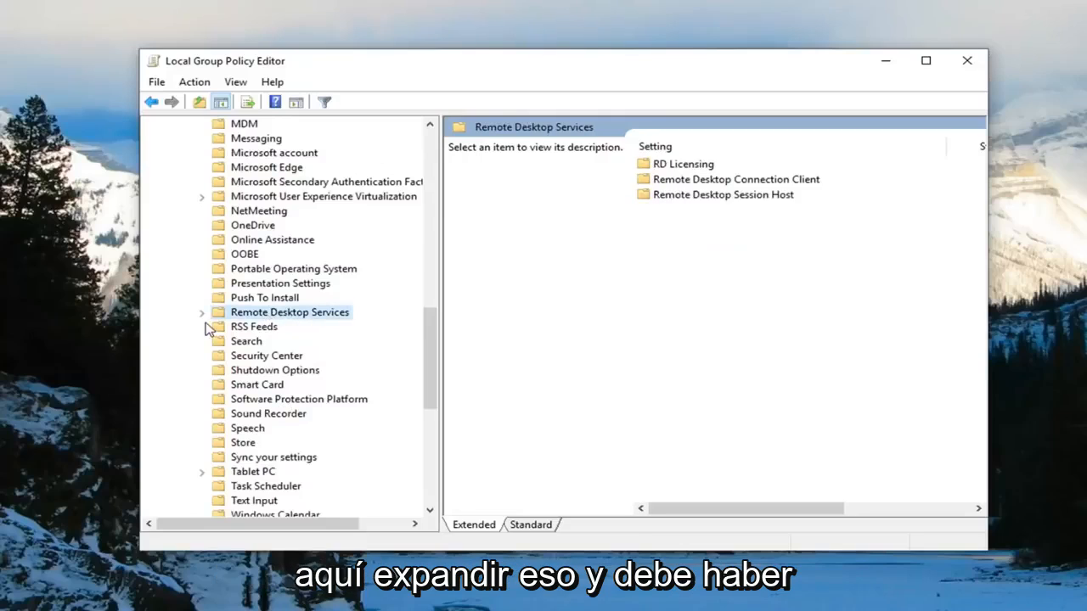
pyautogui.click(202, 312)
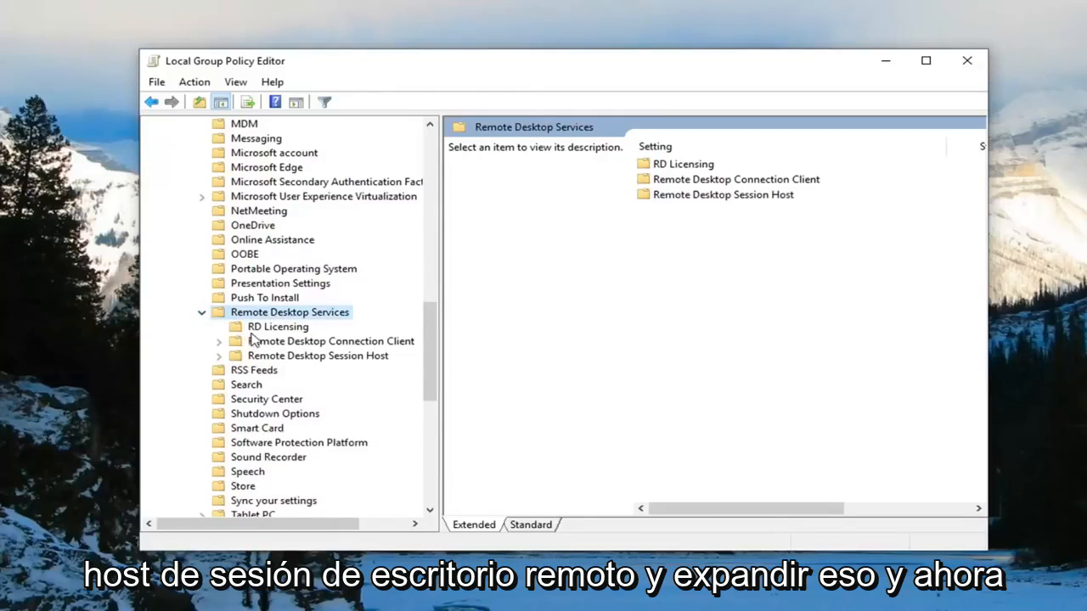
pyautogui.click(318, 355)
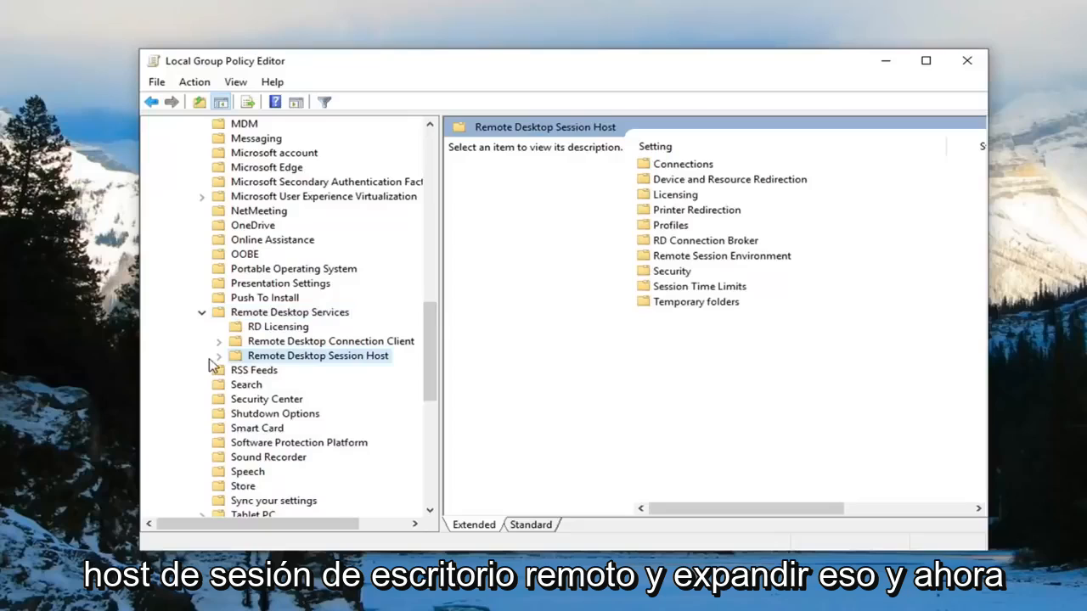
pyautogui.click(219, 355)
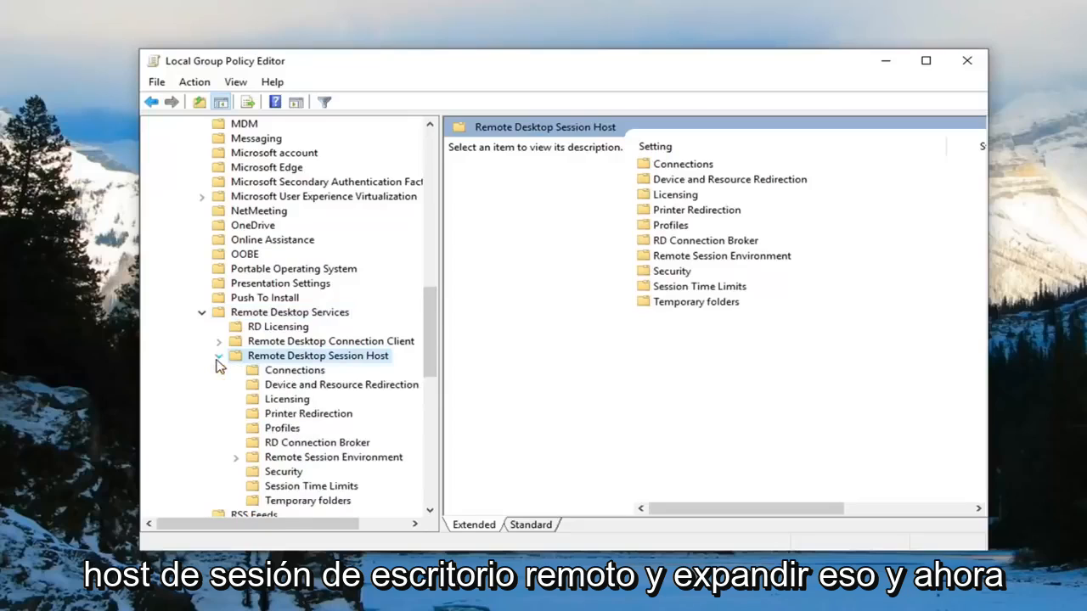
pyautogui.click(282, 472)
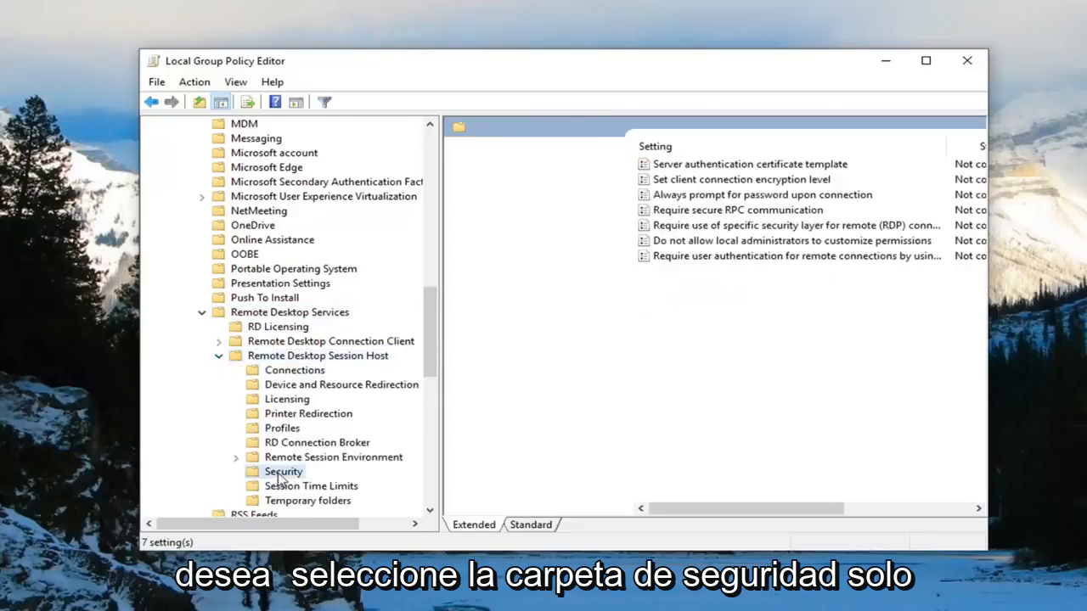
# Select the 'Require use of specific security layer for remote (RDP) connections' policy in Security.
pyautogui.click(283, 471)
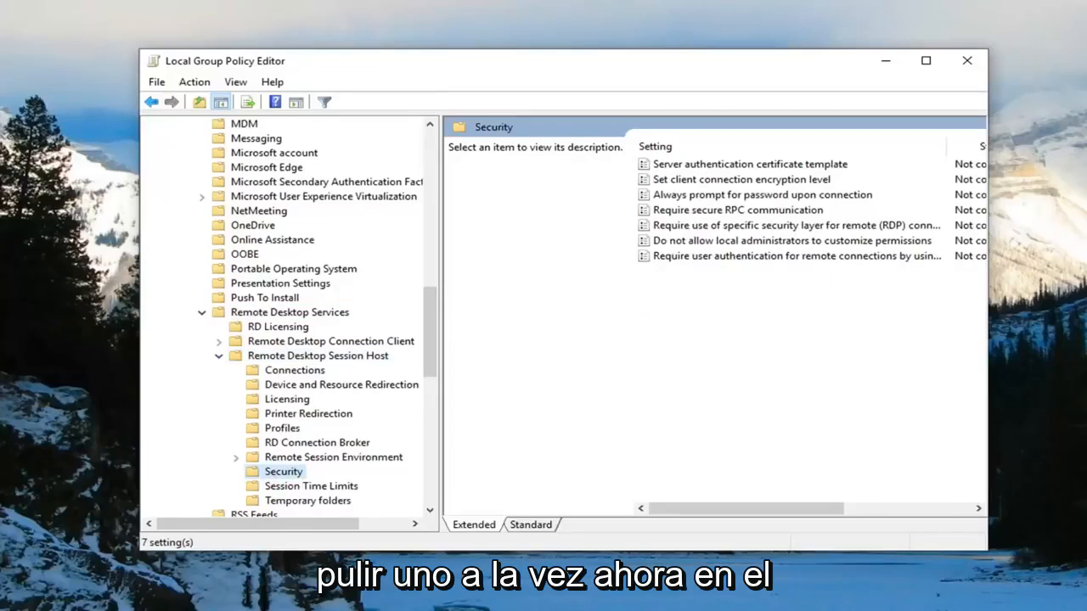
pyautogui.moveTo(946, 335)
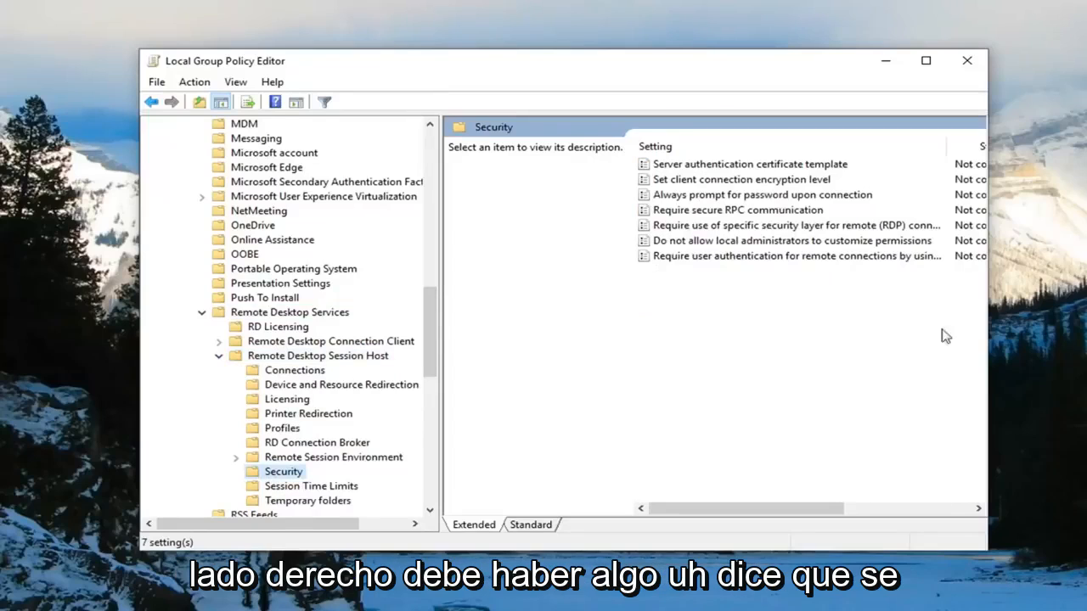
pyautogui.moveTo(658, 225)
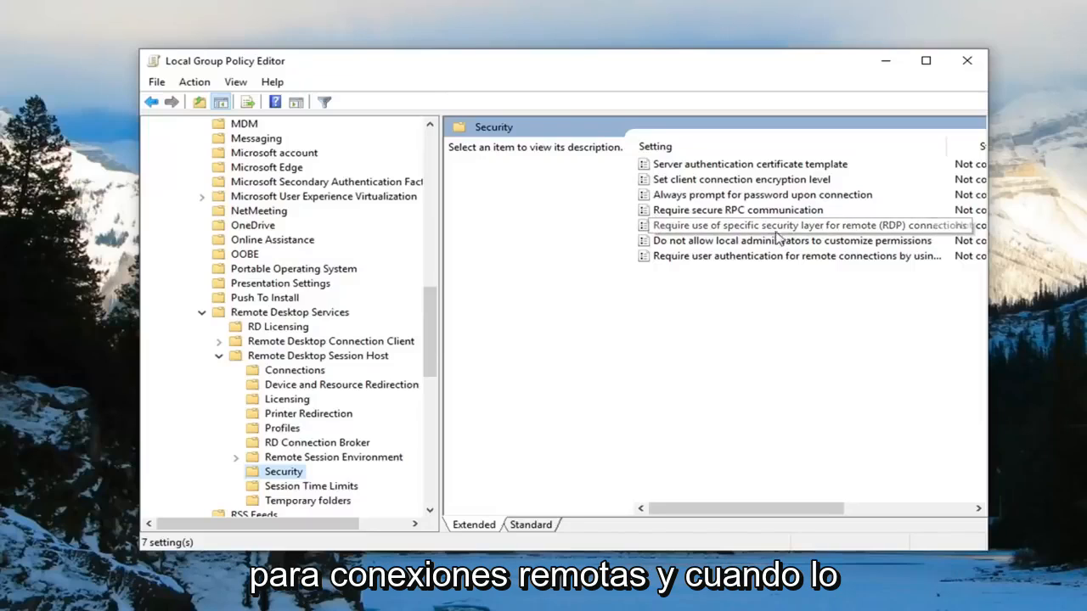
pyautogui.click(807, 225)
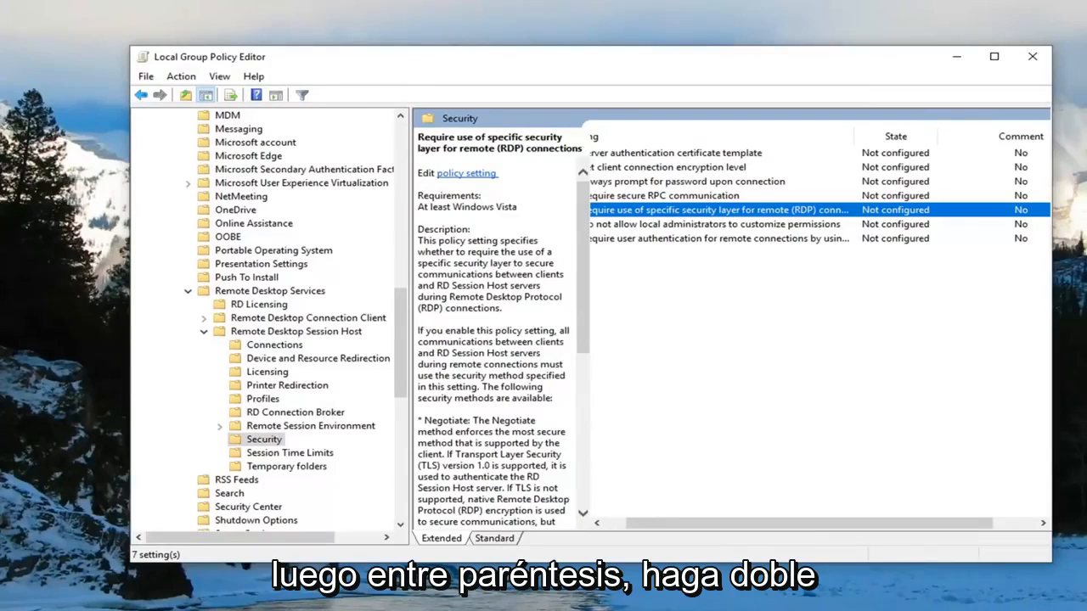
pyautogui.moveTo(467, 179)
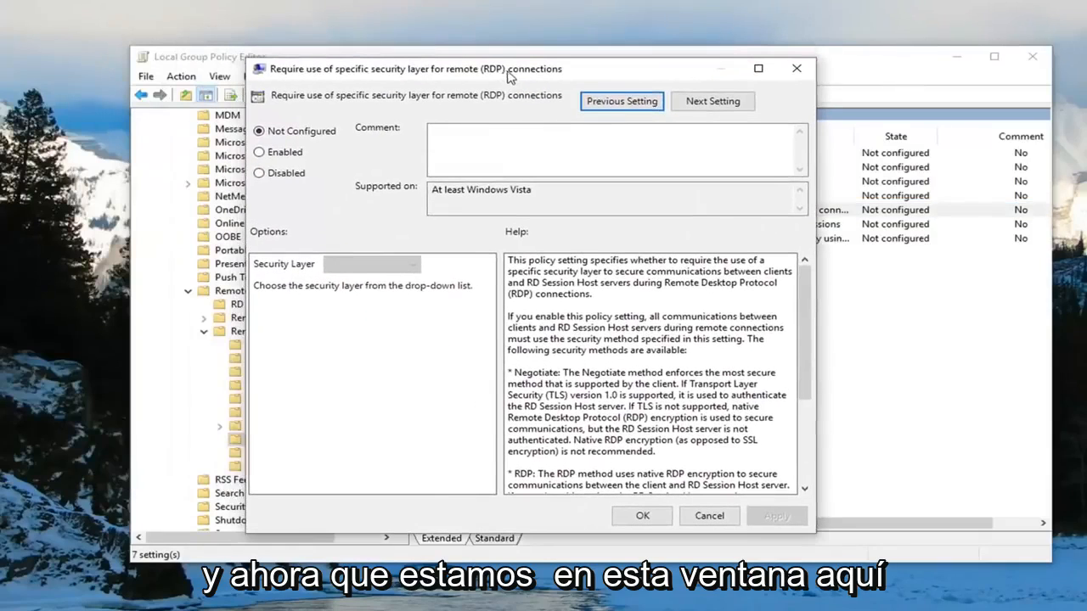
# Enable the security layer policy with RDP as the layer, then close the editor.
pyautogui.click(259, 152)
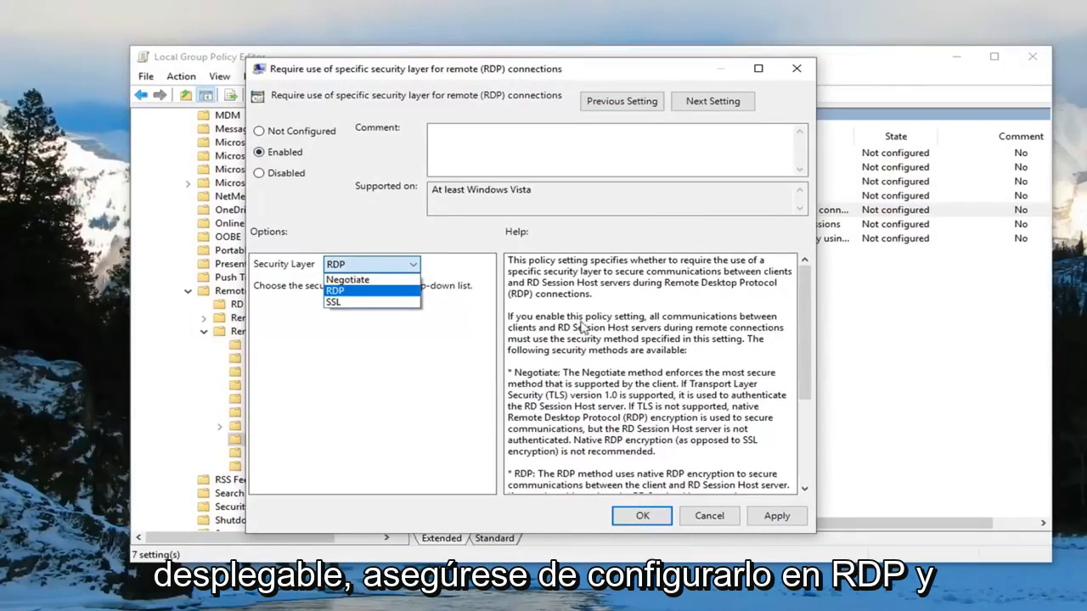
pyautogui.click(335, 290)
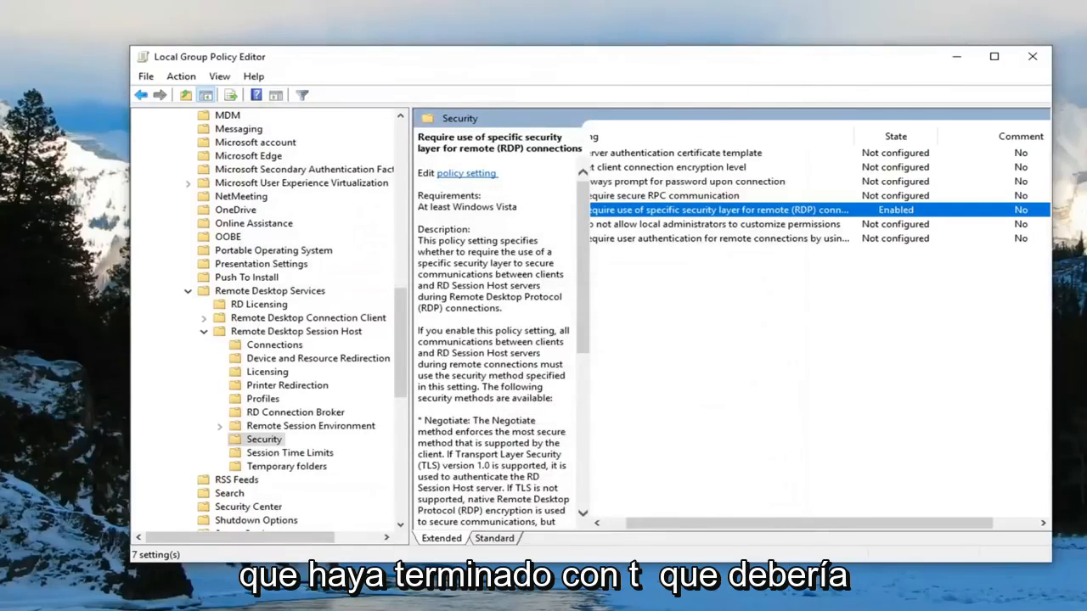
pyautogui.moveTo(1009, 54)
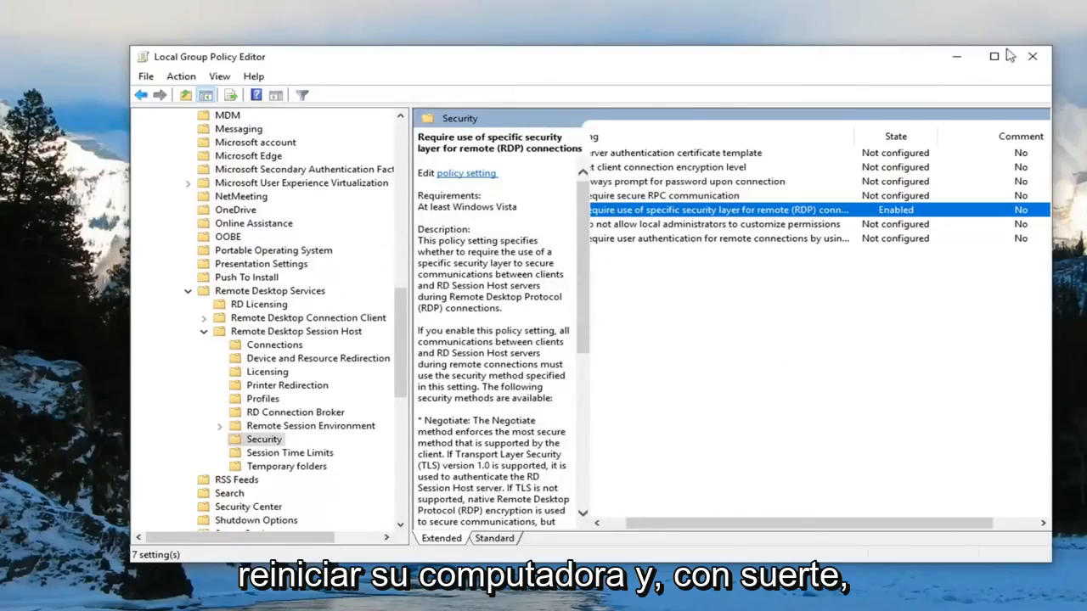
pyautogui.click(1033, 56)
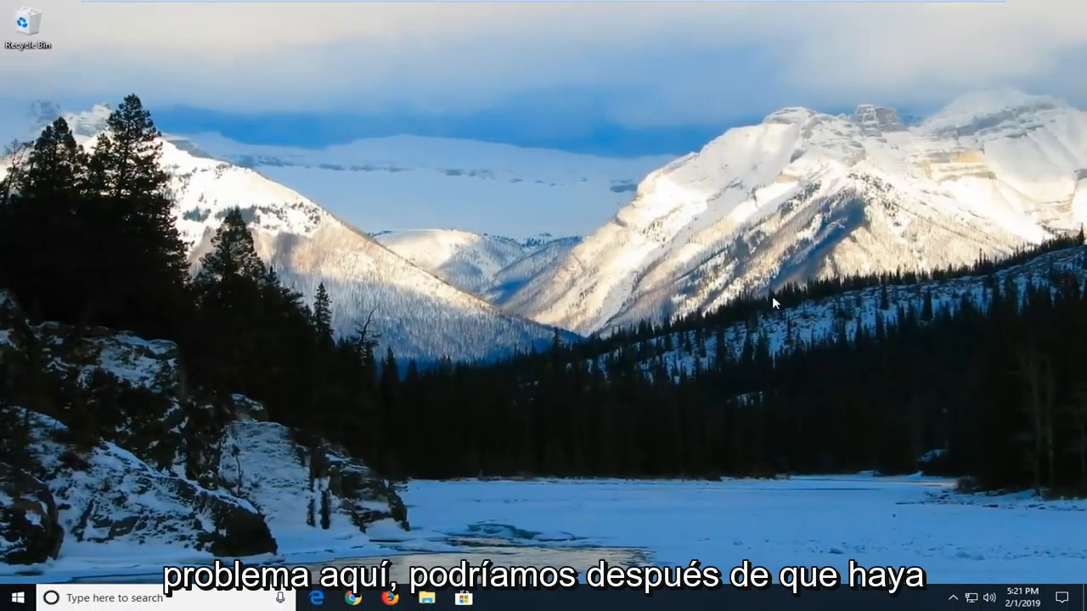
pyautogui.moveTo(361, 176)
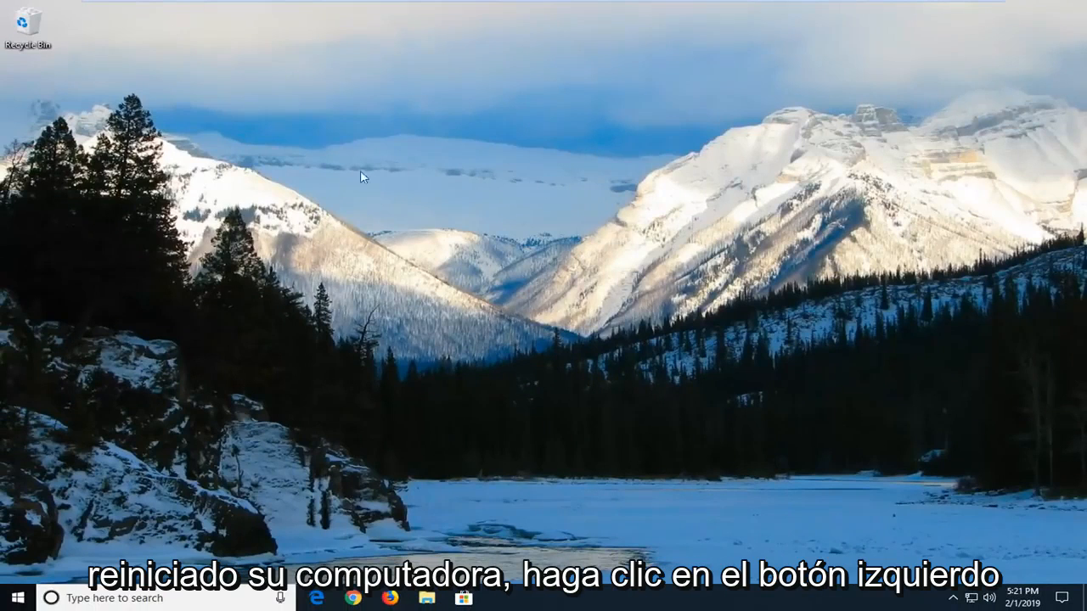
# Search the taskbar for 'system' to find the System Control panel page.
pyautogui.click(13, 597)
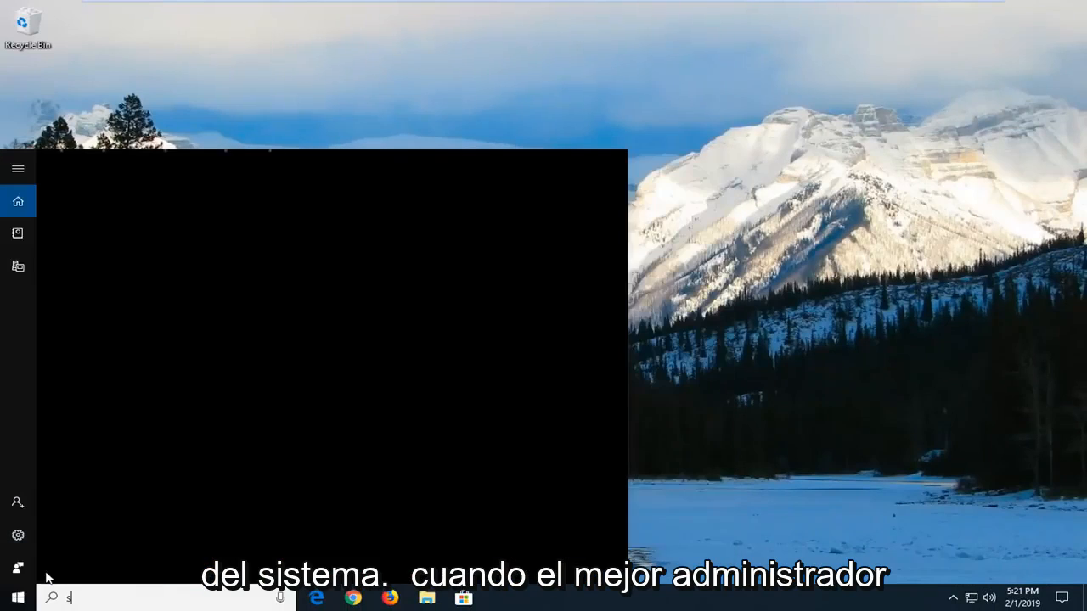
pyautogui.write('ystem')
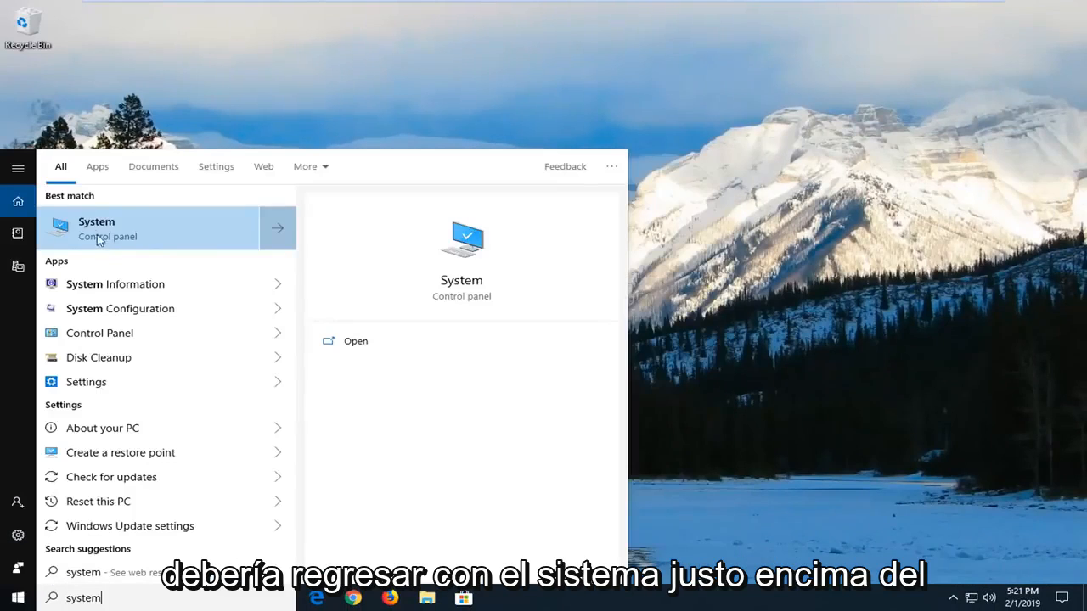
pyautogui.moveTo(155, 245)
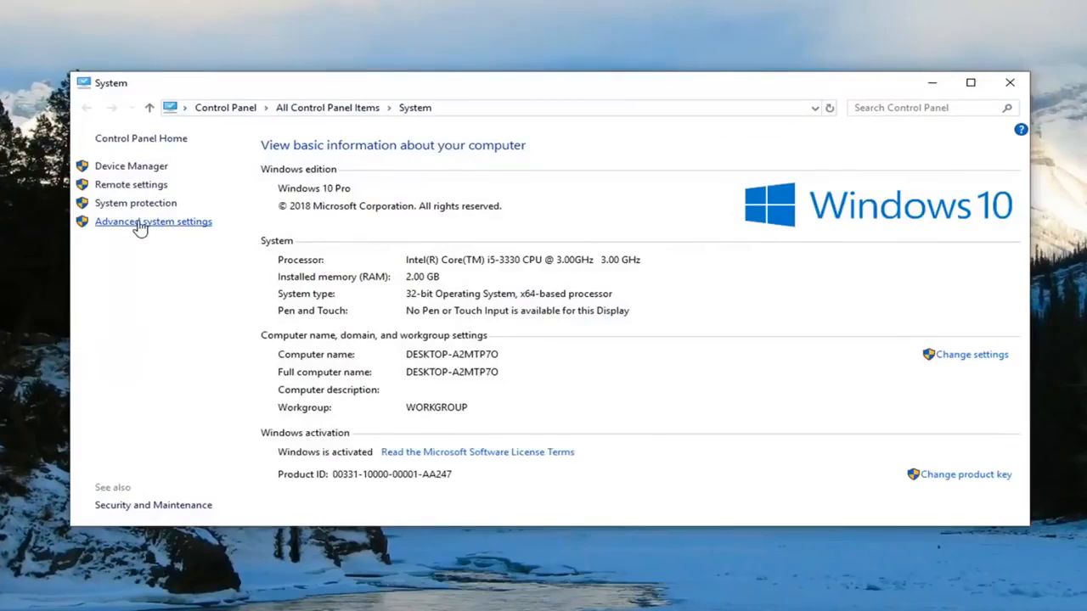
# In Advanced system settings' Remote tab, allow remote connections to this computer and confirm.
pyautogui.click(153, 221)
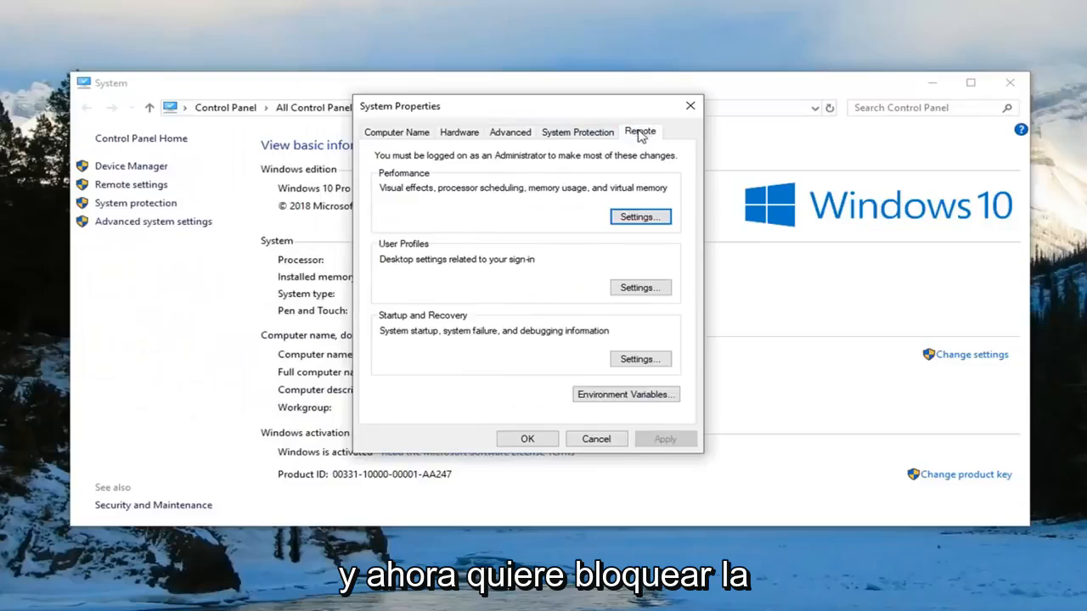
pyautogui.click(640, 132)
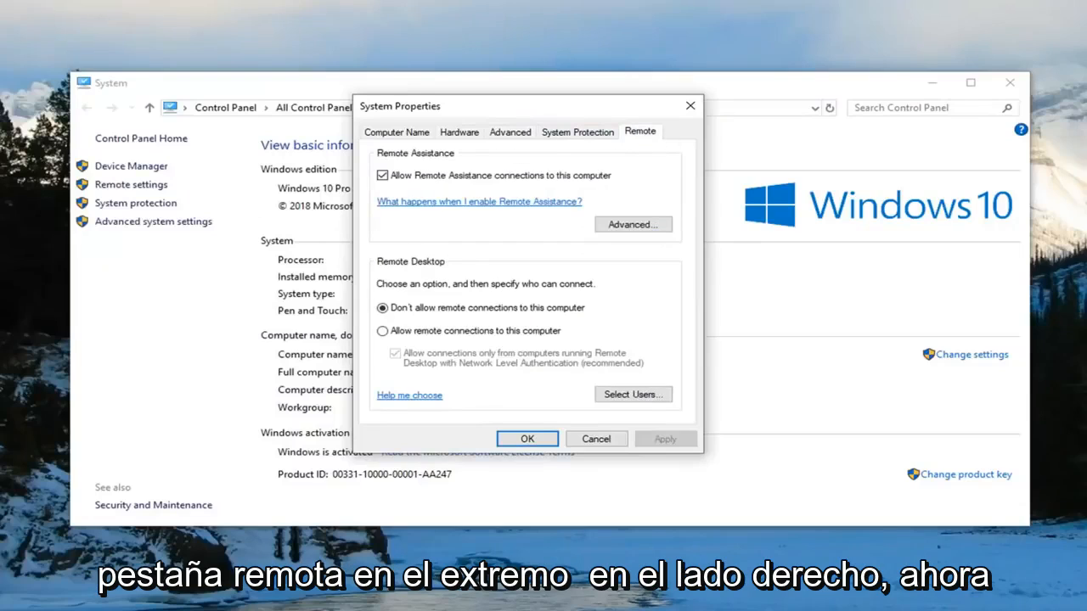
pyautogui.moveTo(382, 335)
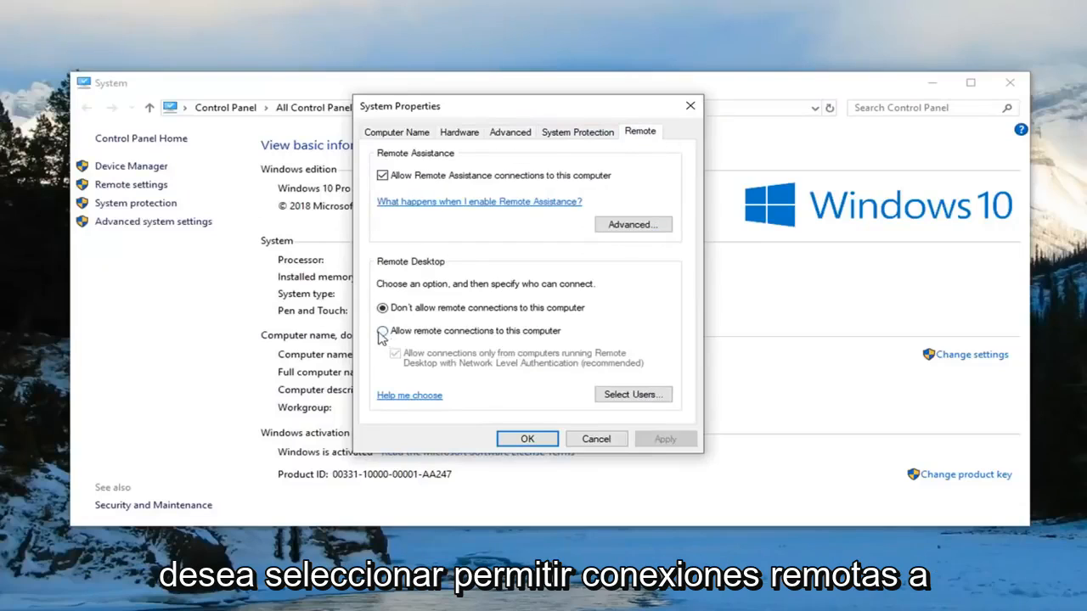
pyautogui.click(383, 331)
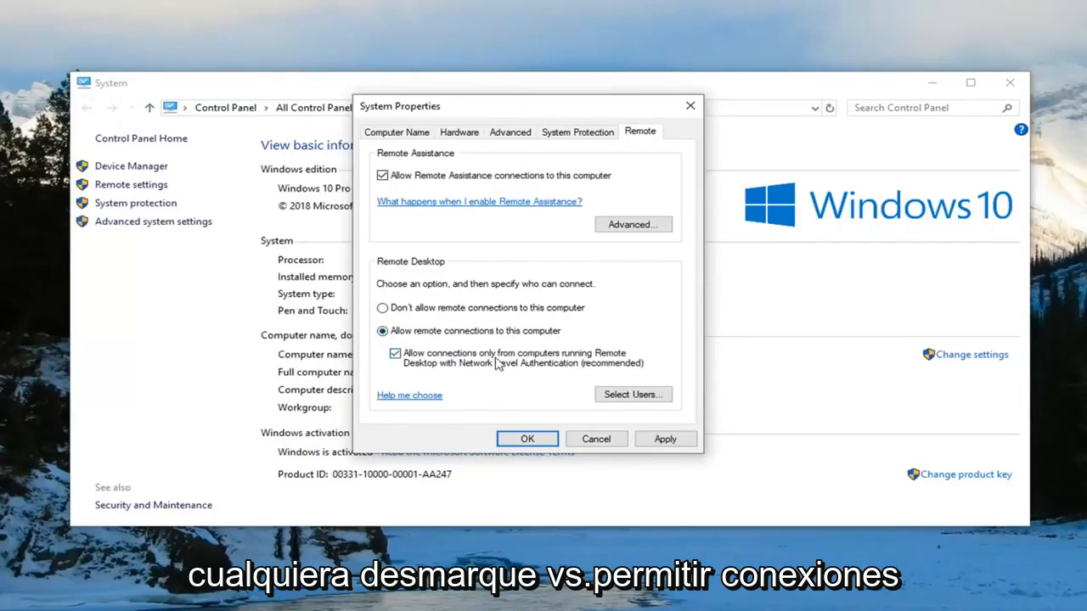
pyautogui.moveTo(449, 373)
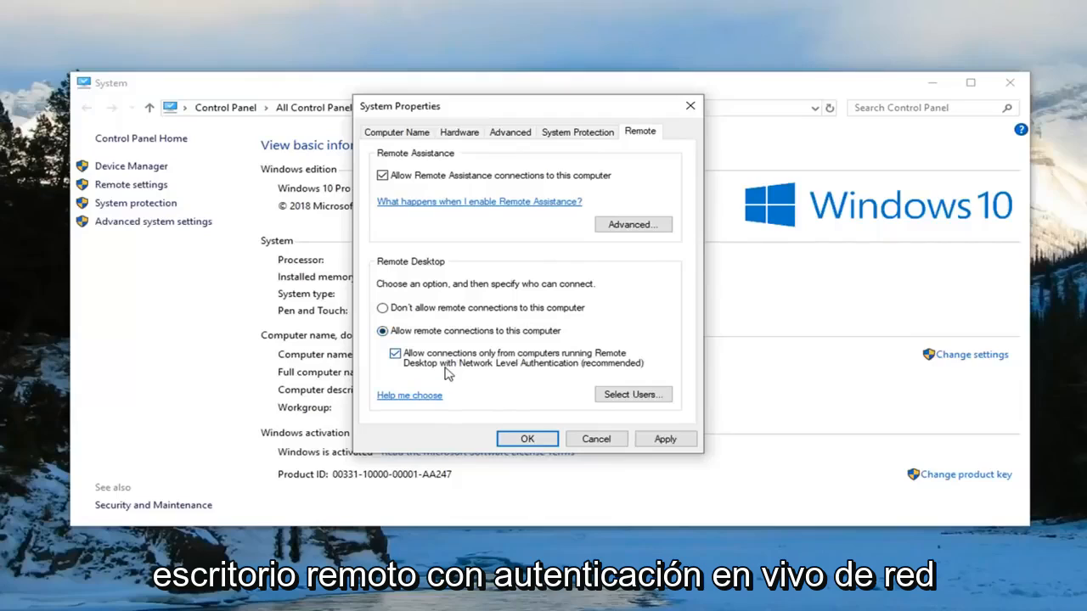
pyautogui.click(395, 353)
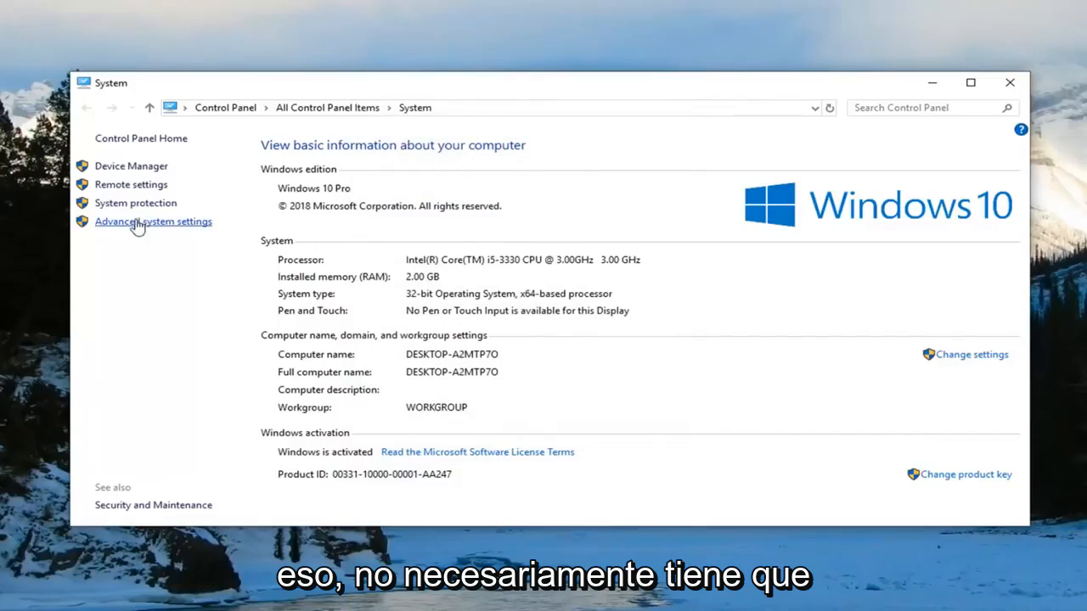
# Reopen the Remote tab, keep remote connections with Network Level Authentication allowed, and apply.
pyautogui.click(153, 222)
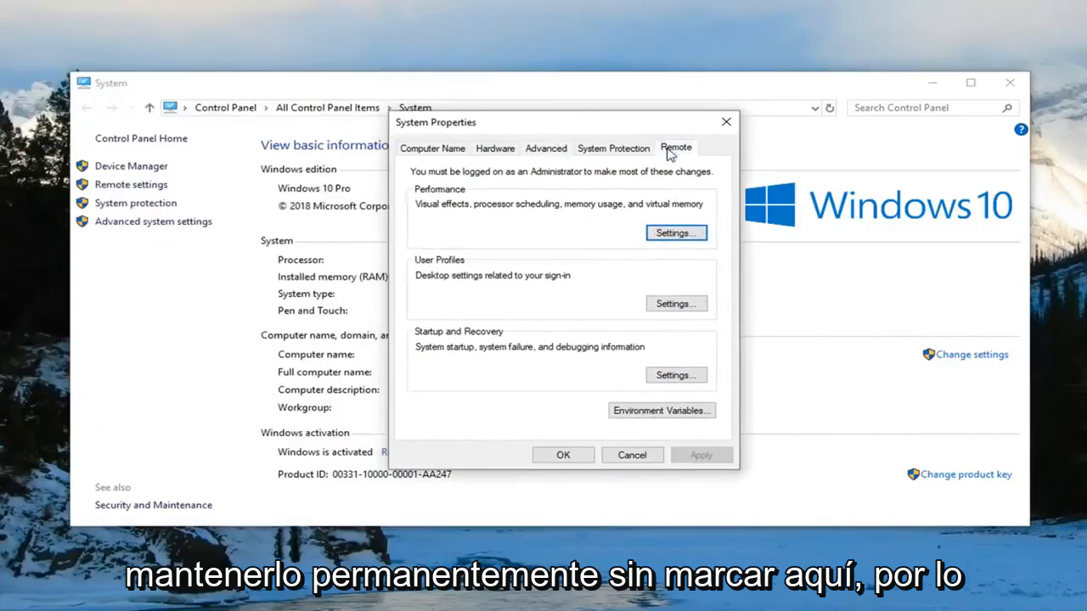
pyautogui.click(676, 148)
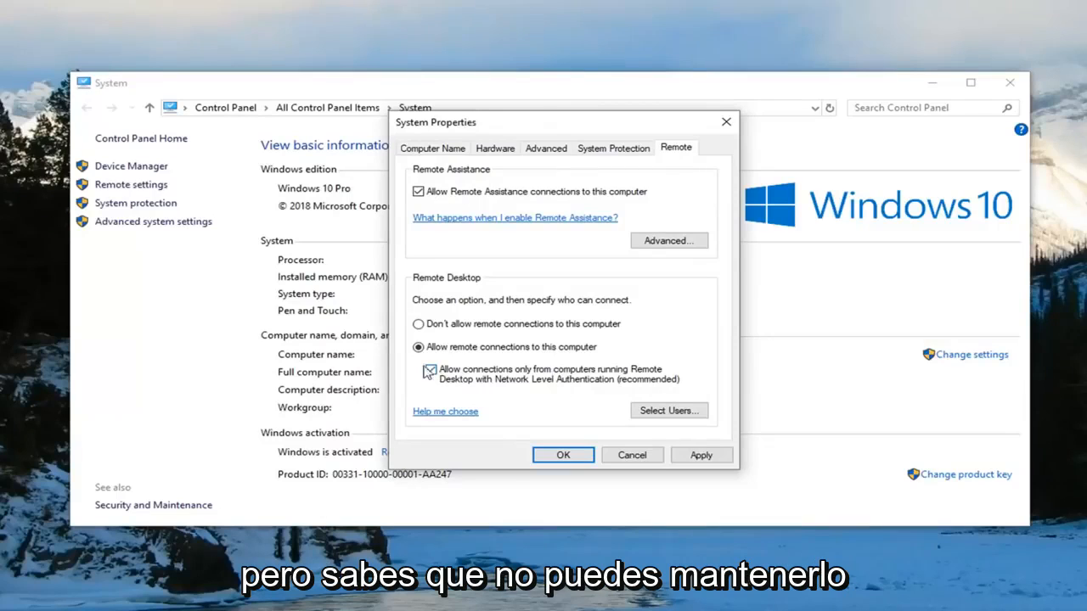
pyautogui.click(431, 368)
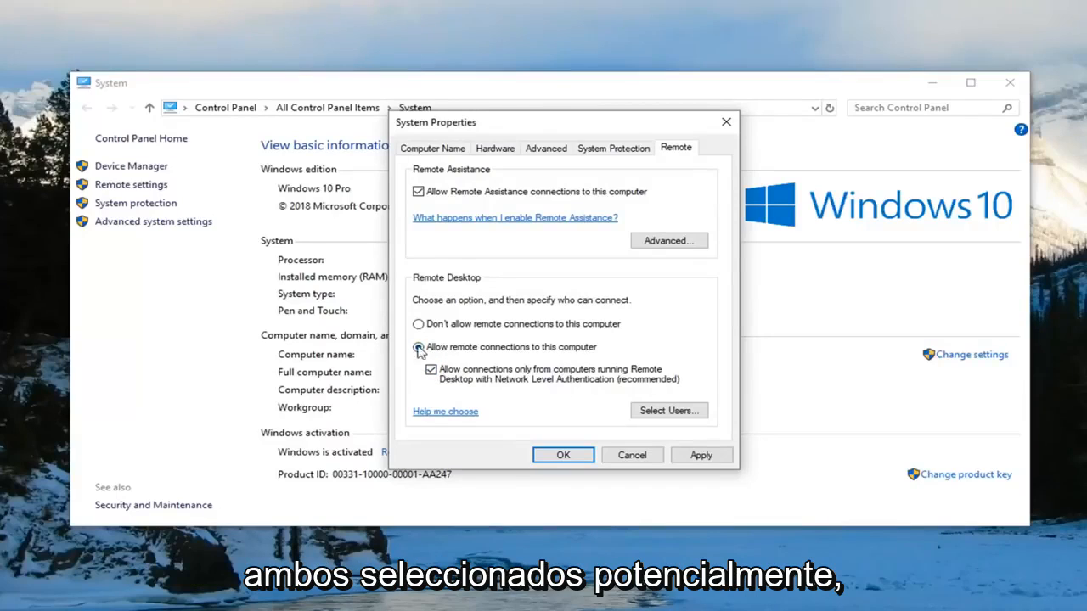
pyautogui.click(418, 347)
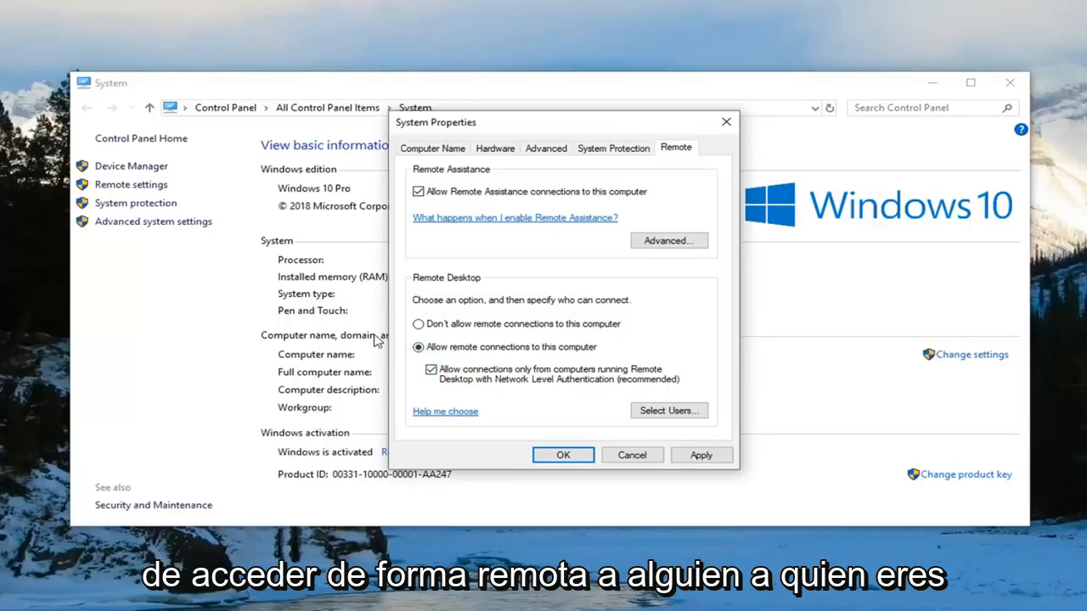
pyautogui.moveTo(535, 389)
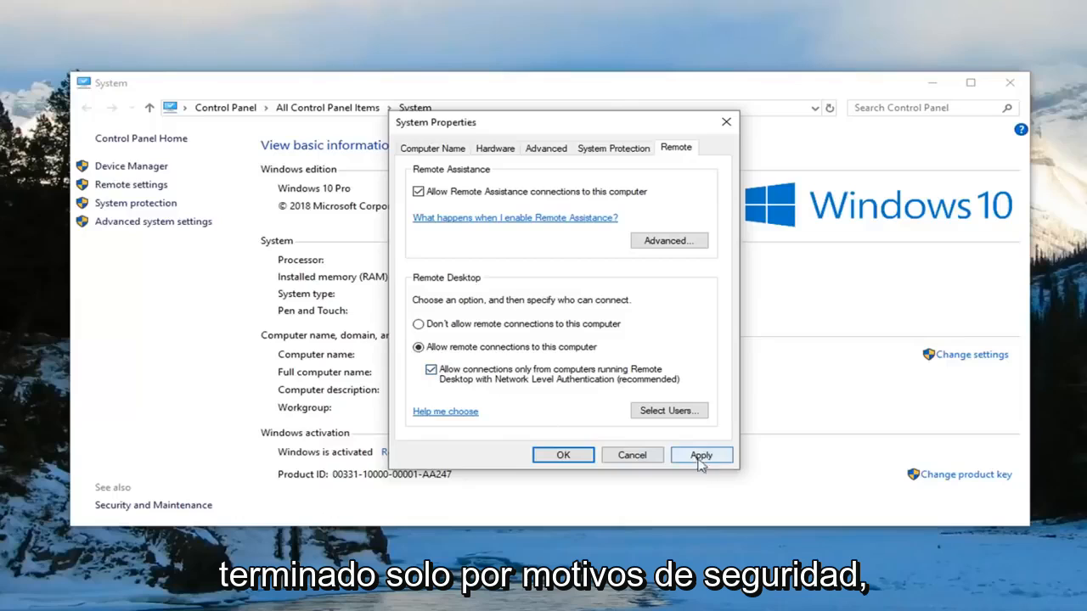
pyautogui.click(700, 454)
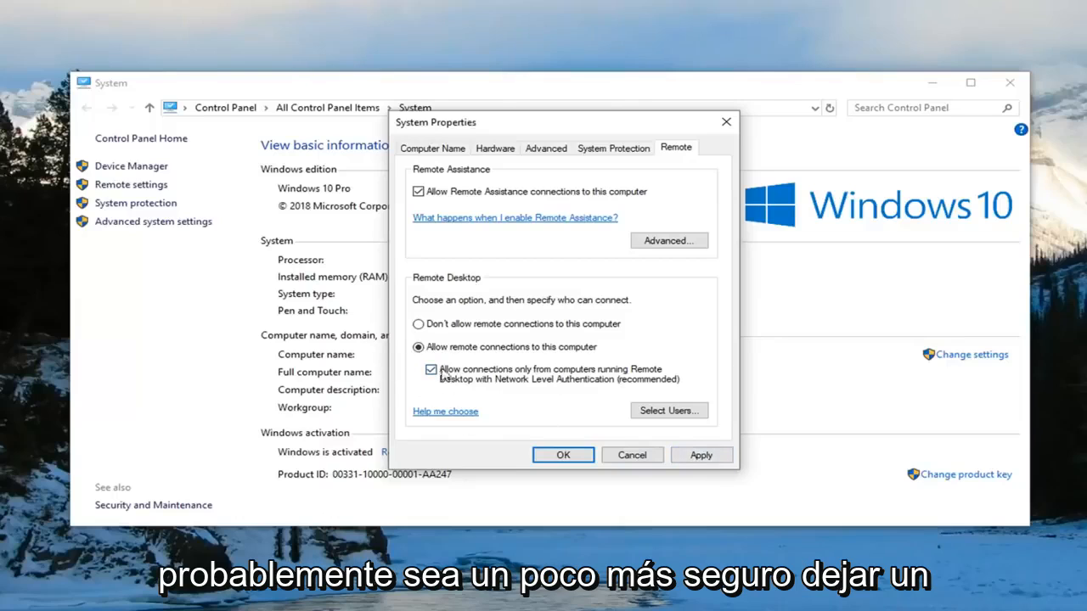
pyautogui.click(700, 454)
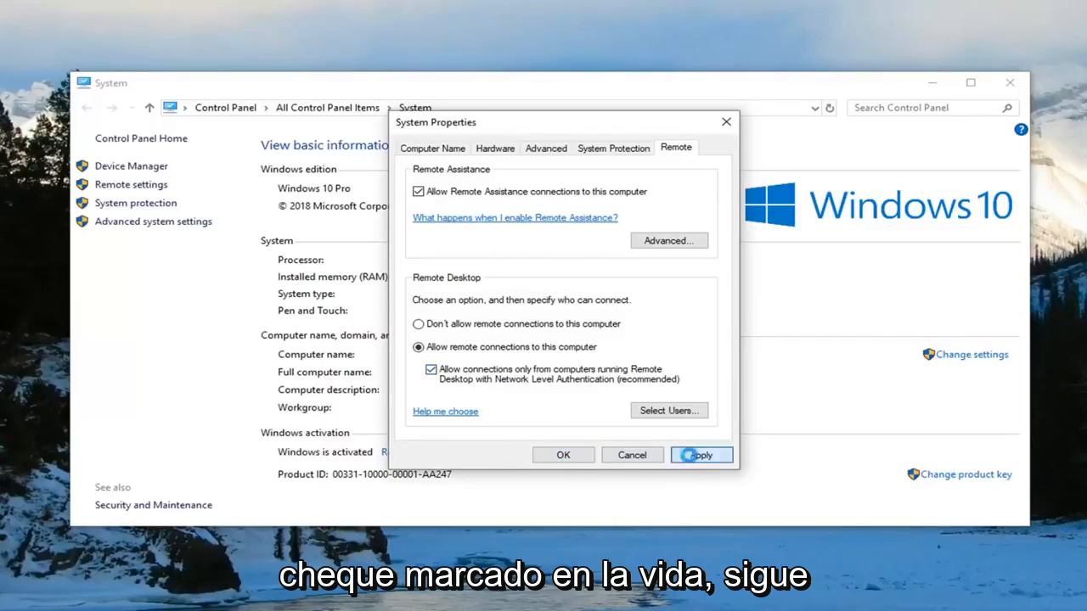